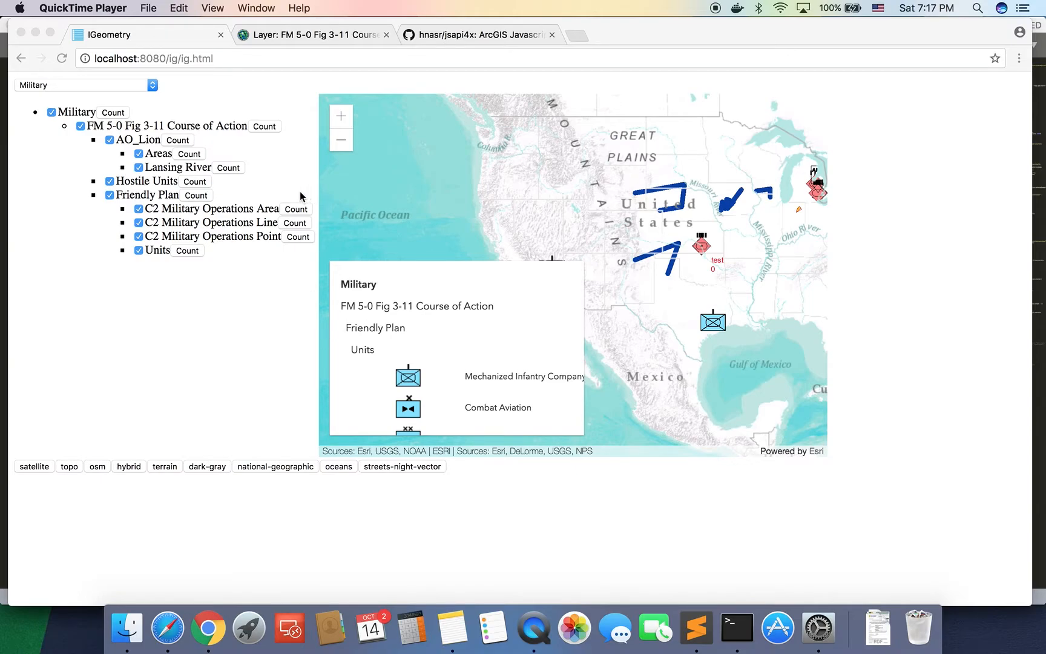
pyautogui.moveTo(194, 199)
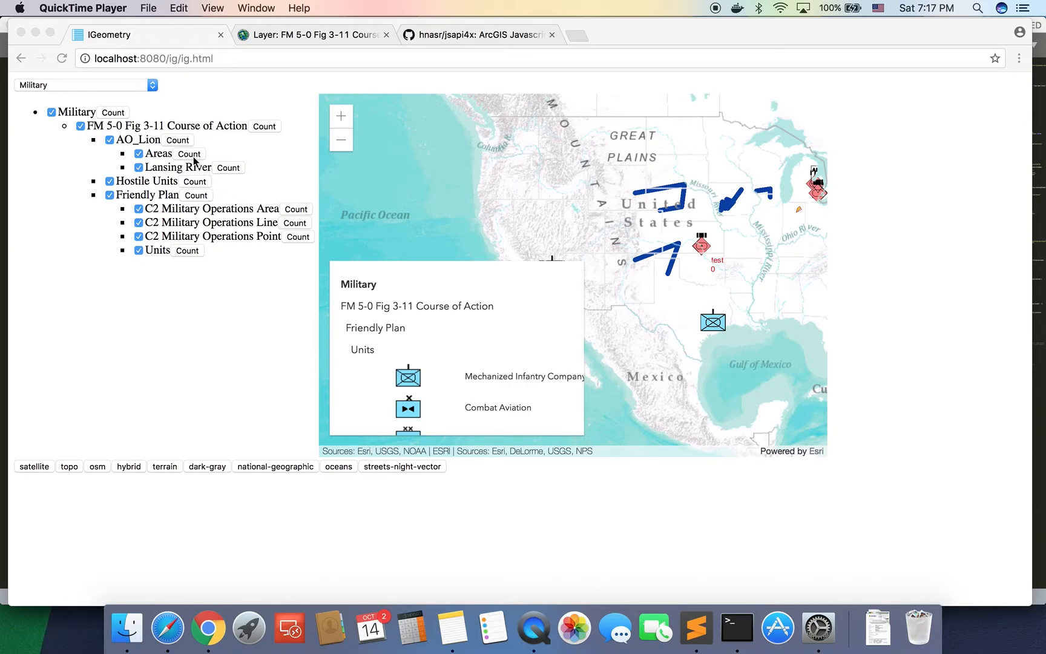
# Request the Areas layer's count (60) and another layer's count (undefined), dismissing each alert
pyautogui.click(209, 626)
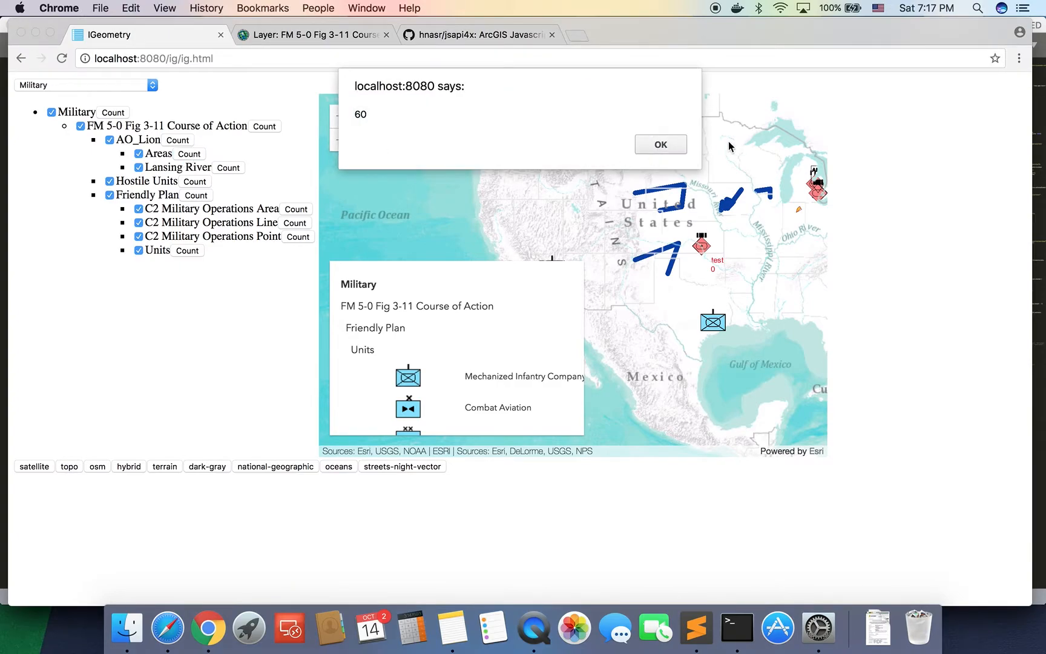
pyautogui.click(658, 144)
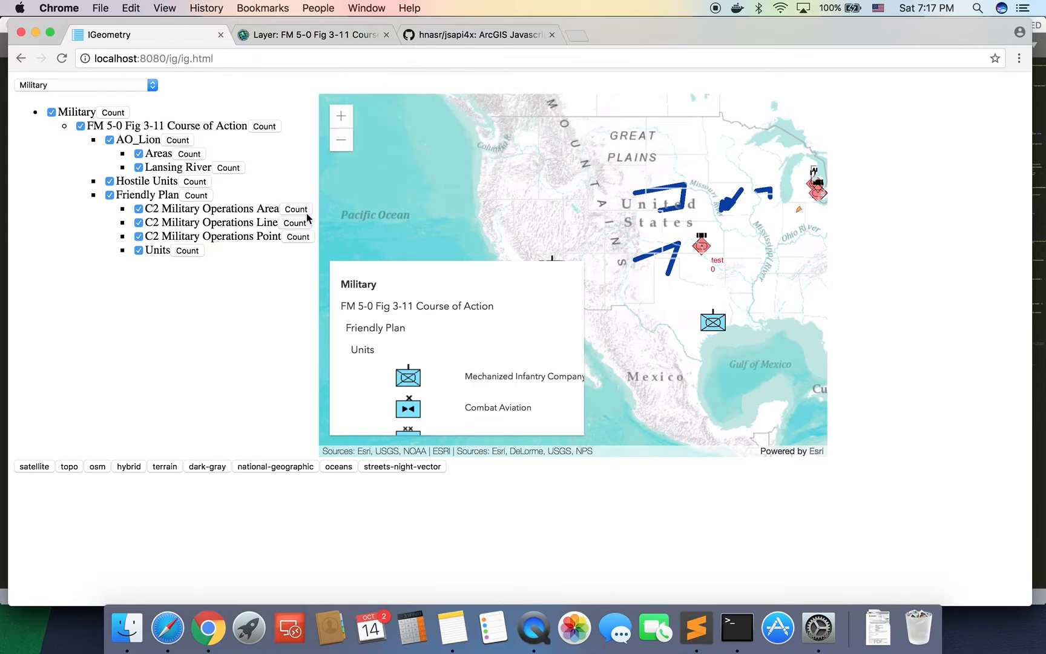
pyautogui.moveTo(332, 211)
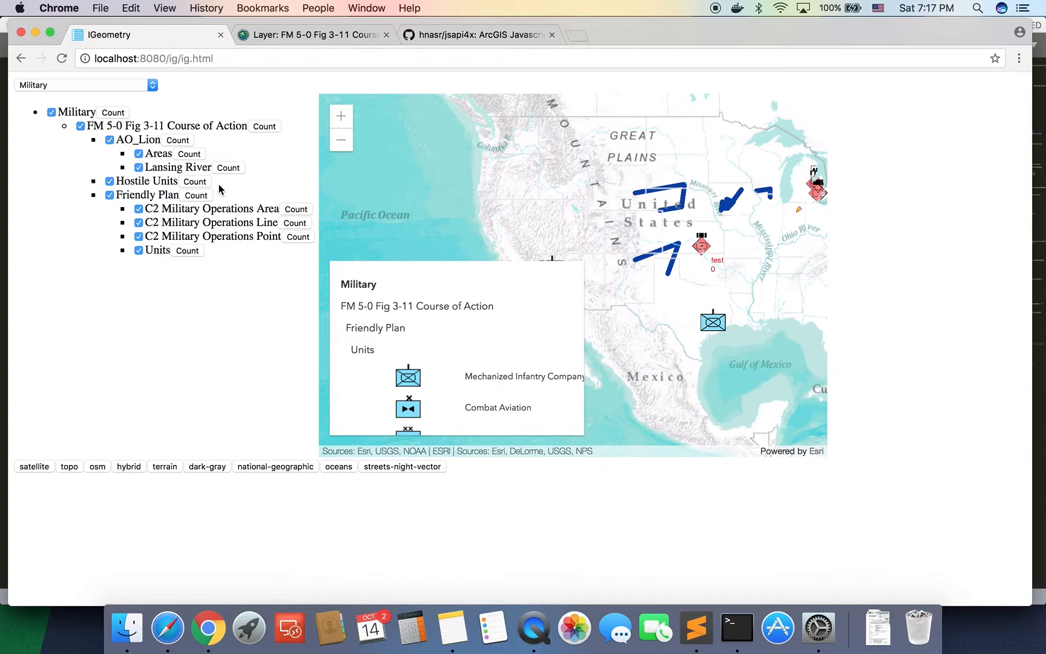
pyautogui.moveTo(239, 110)
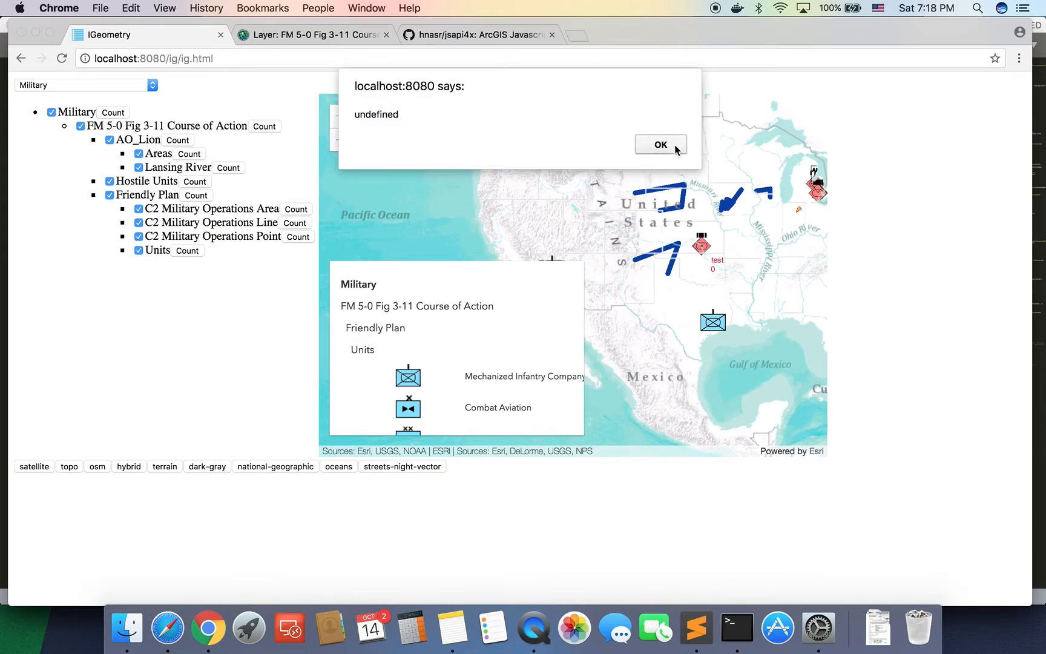
pyautogui.click(659, 145)
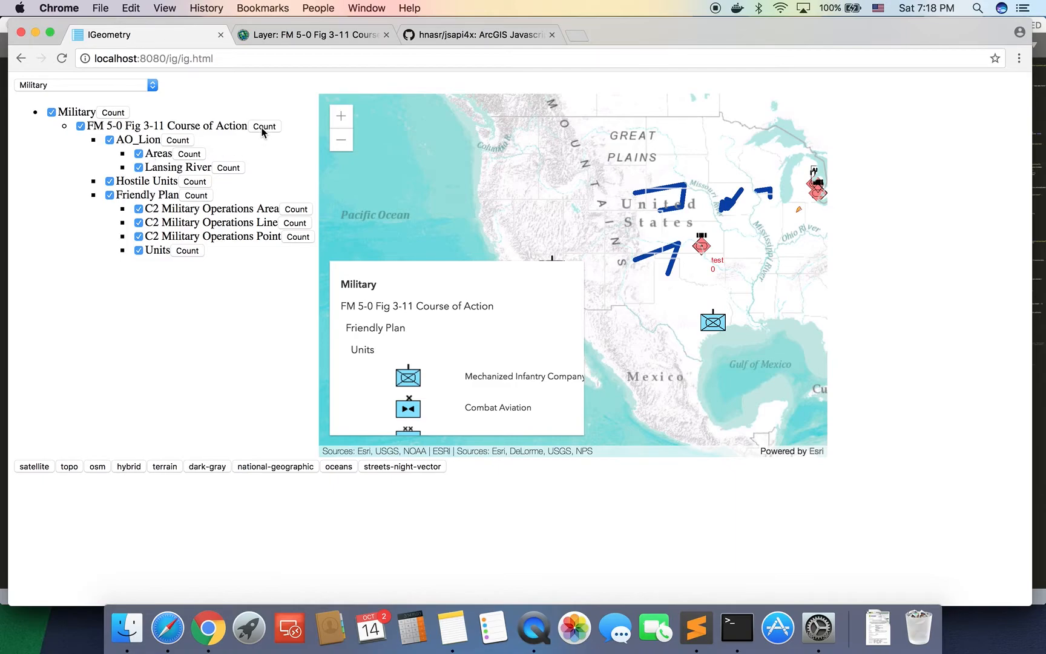
pyautogui.moveTo(174, 136)
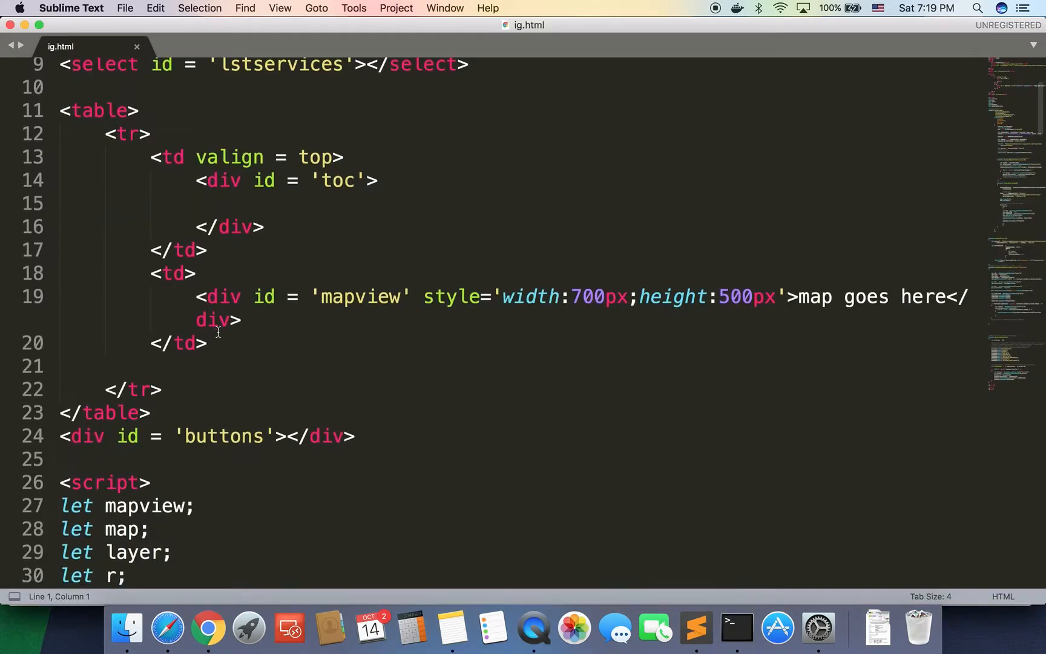
# Locate getCount's Request line alerting response.data.count, then request the AO_Lion layer's count in the browser
pyautogui.scroll(-3)
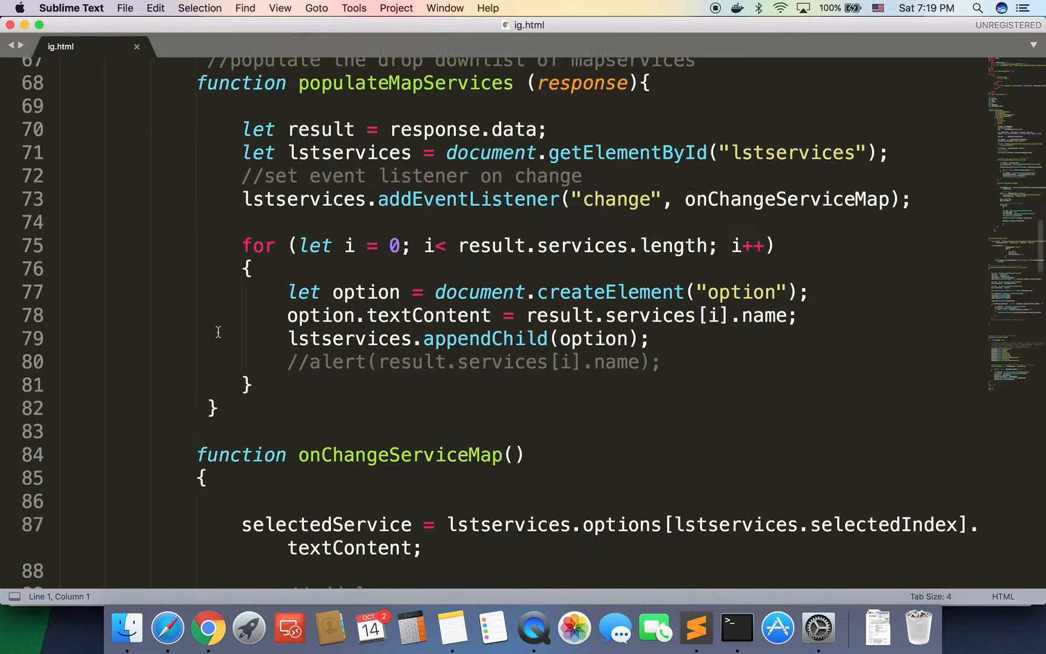
pyautogui.scroll(-3)
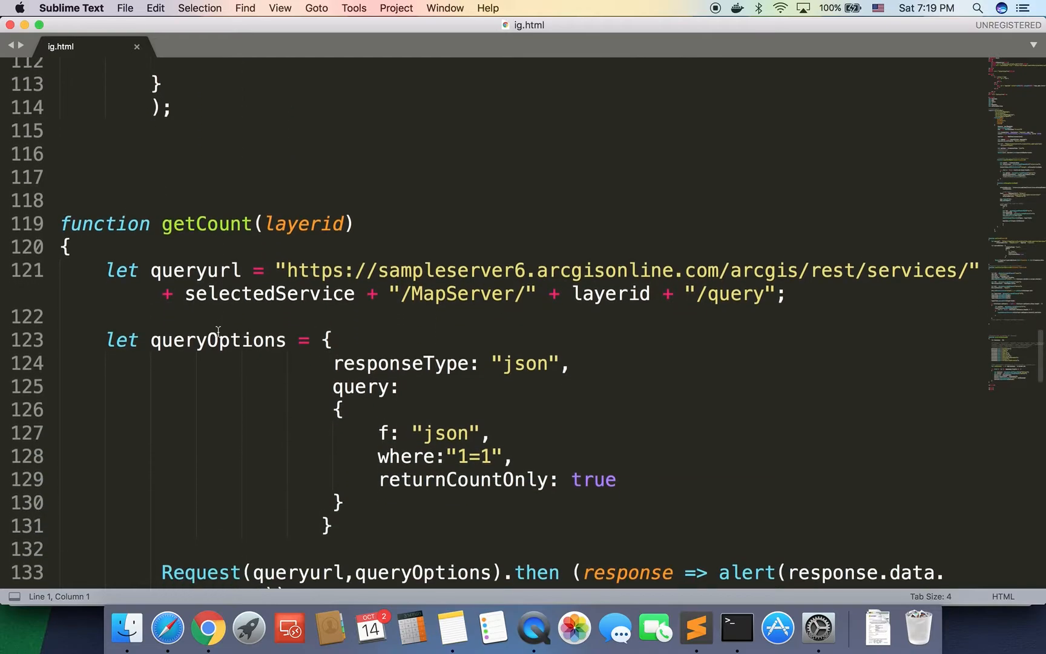
pyautogui.doubleClick(206, 129)
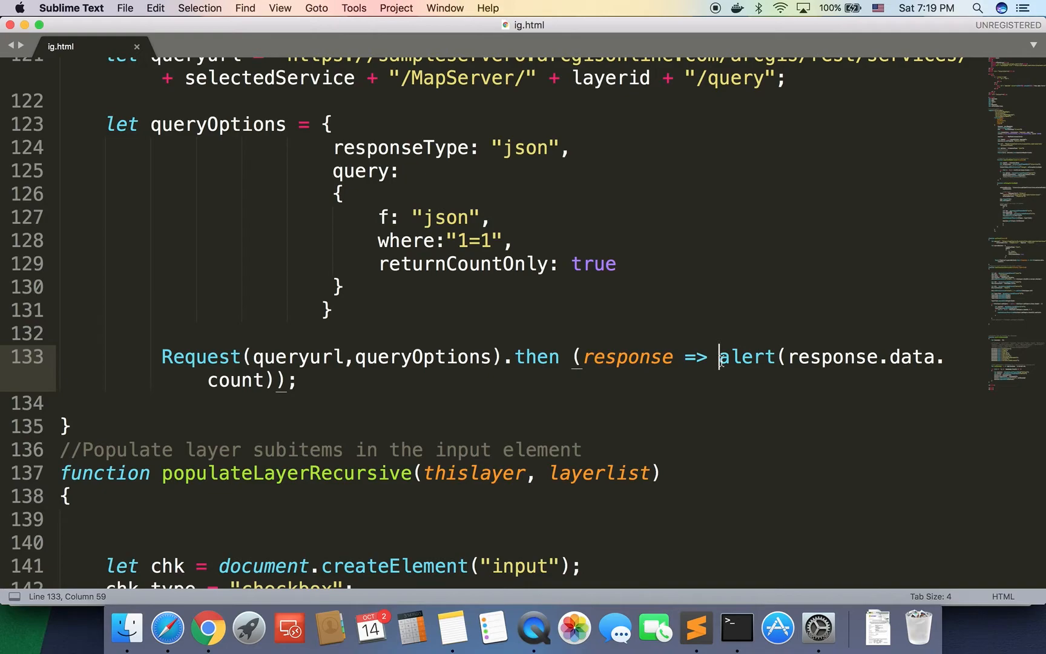
pyautogui.moveTo(260, 612)
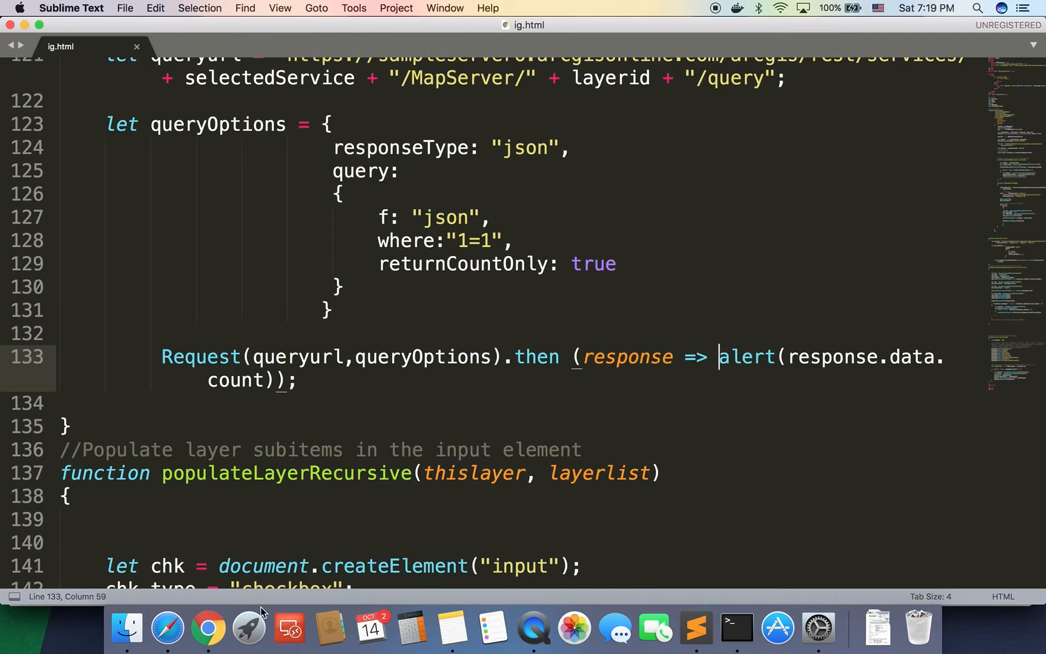
pyautogui.click(207, 627)
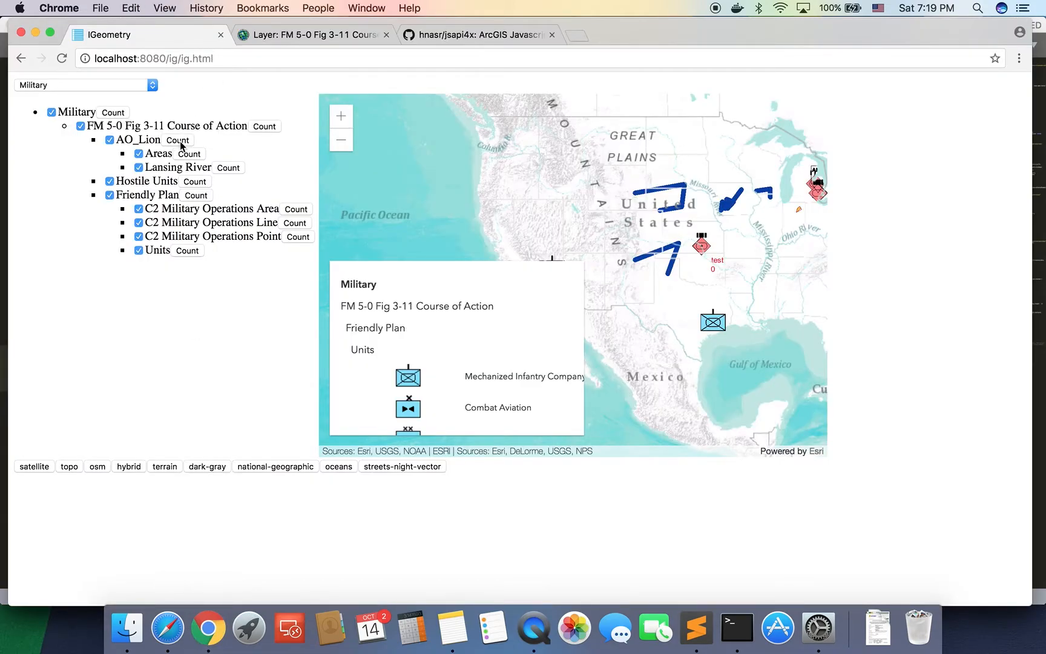
pyautogui.click(696, 627)
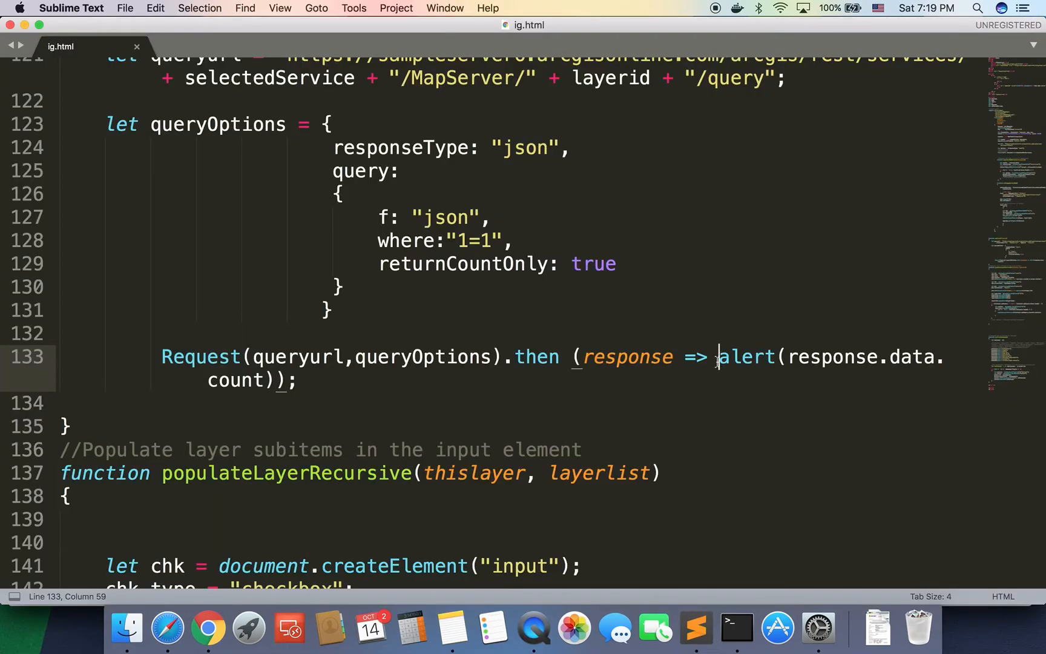
# Add a second parameter el to the getCount function signature
pyautogui.doubleClick(745, 356)
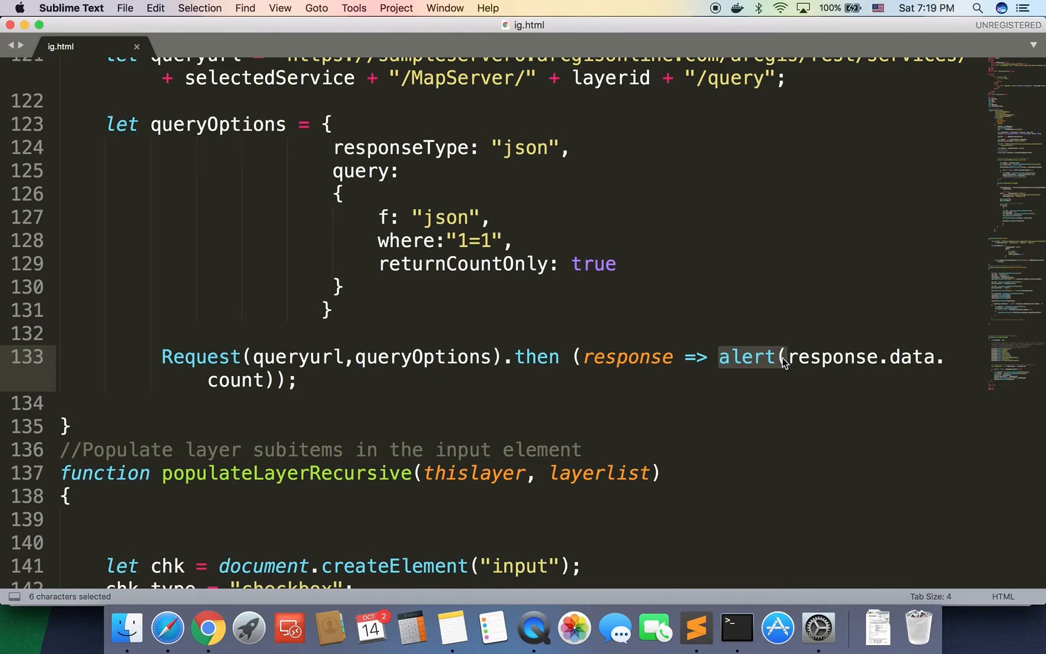
pyautogui.moveTo(207, 628)
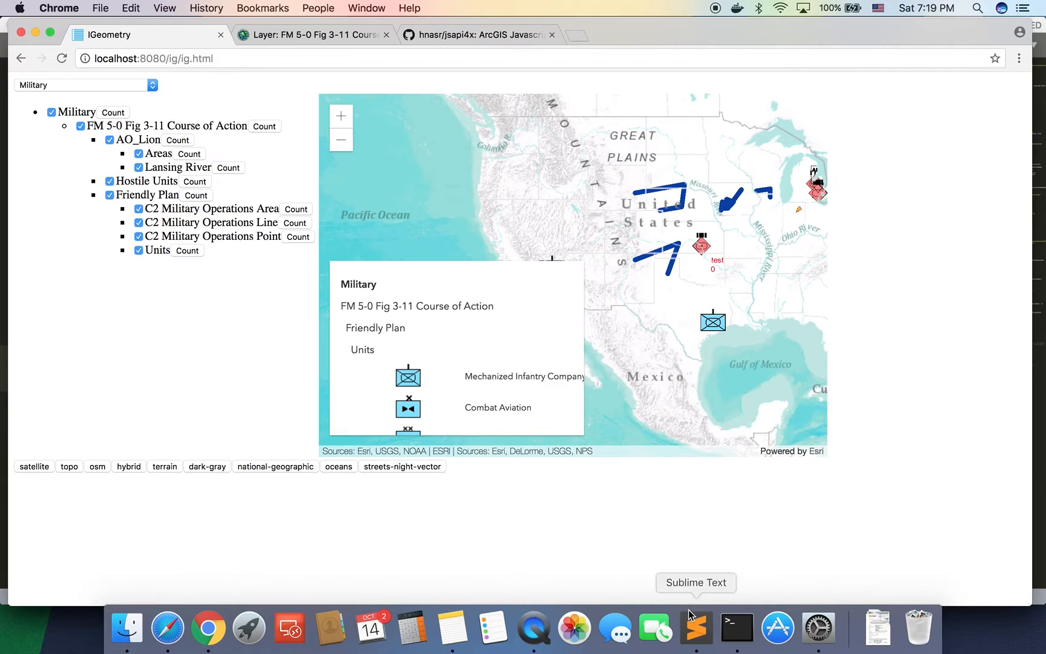
pyautogui.click(695, 627)
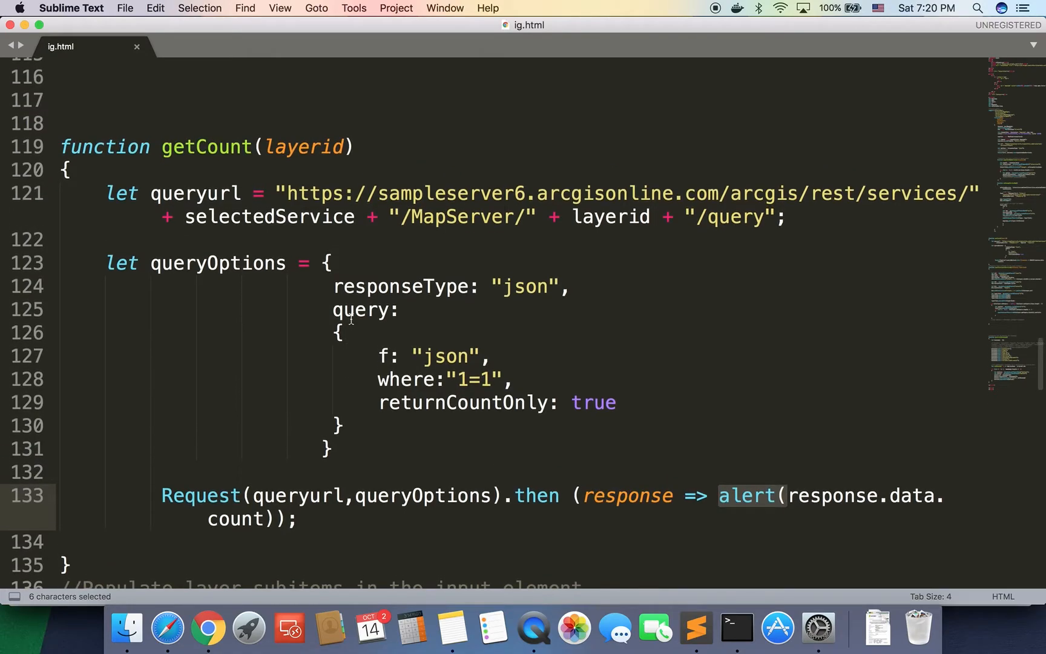
pyautogui.doubleClick(205, 146)
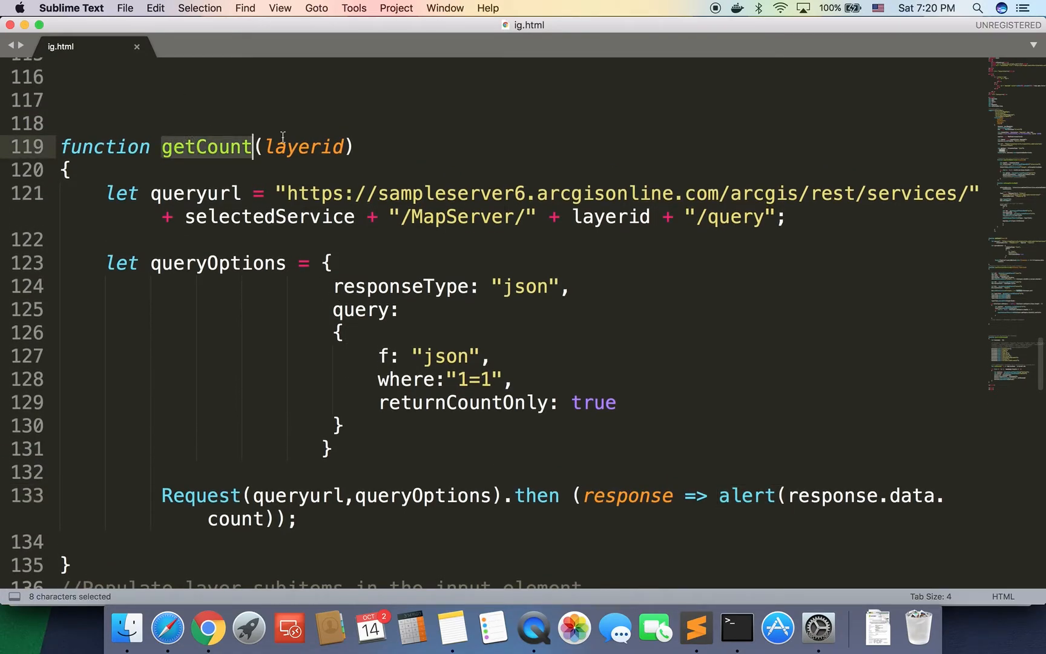
pyautogui.write(', el')
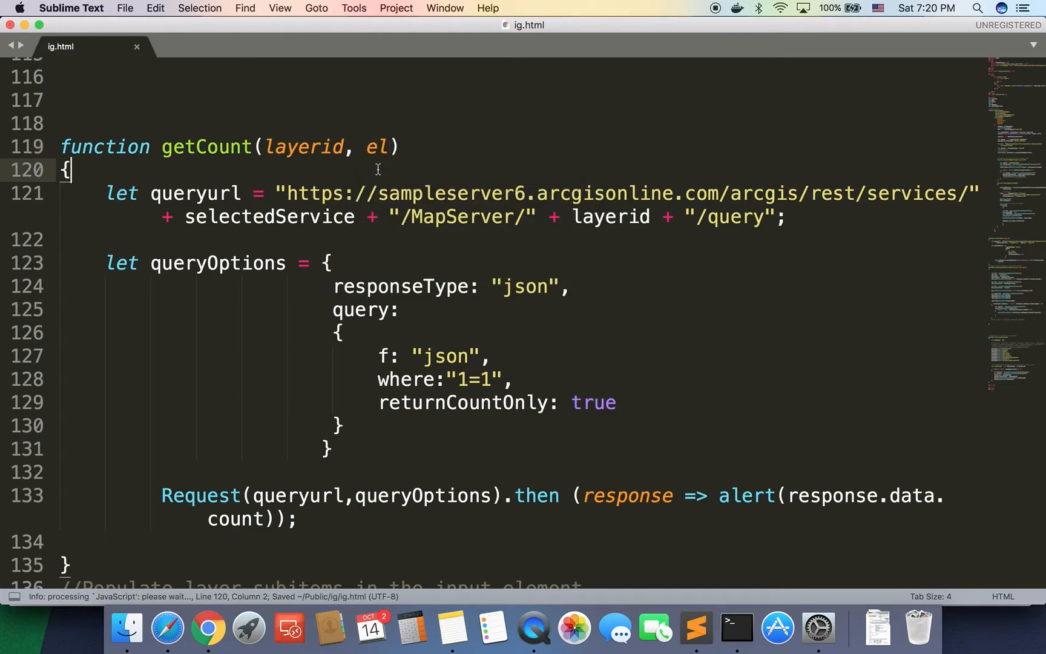
pyautogui.doubleClick(375, 147)
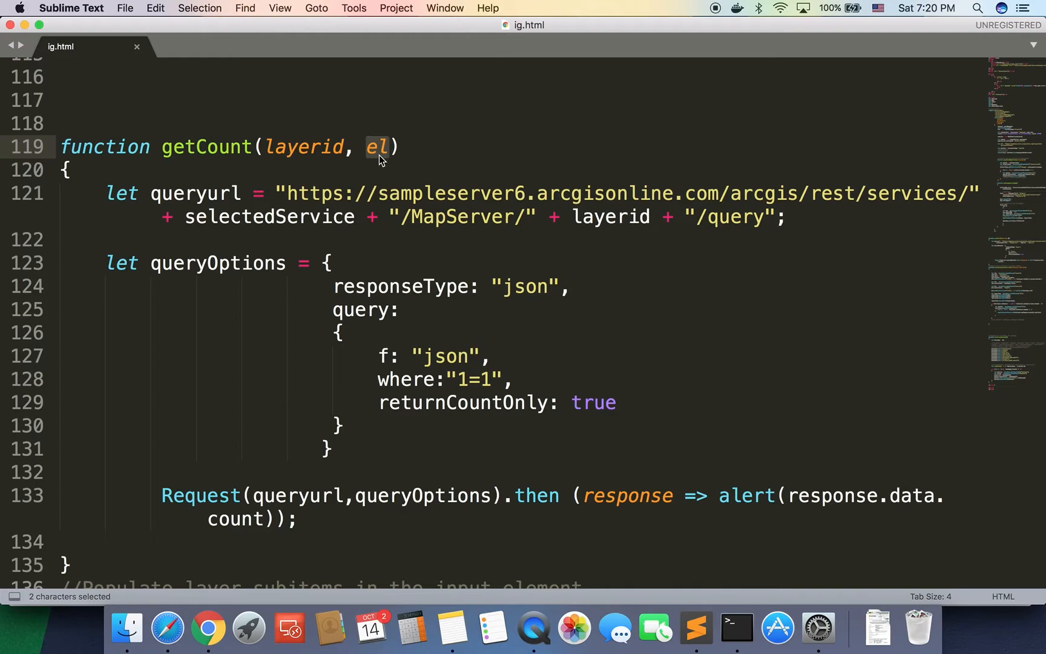
# Replace the alert with el.textContent = and find where getCount is called
pyautogui.scroll(-3)
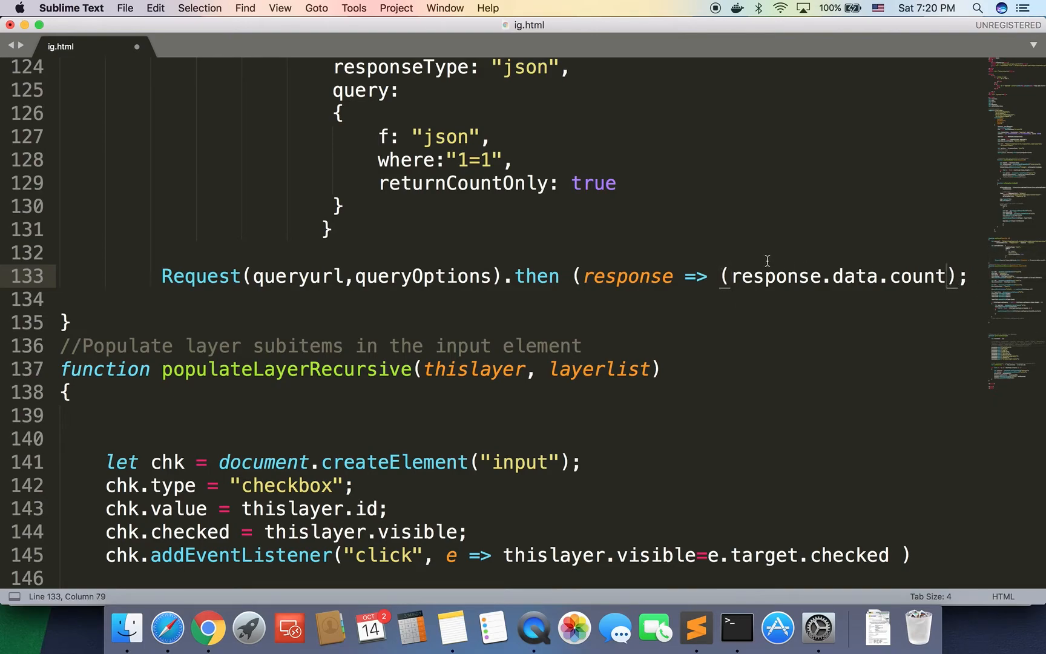
pyautogui.write('e')
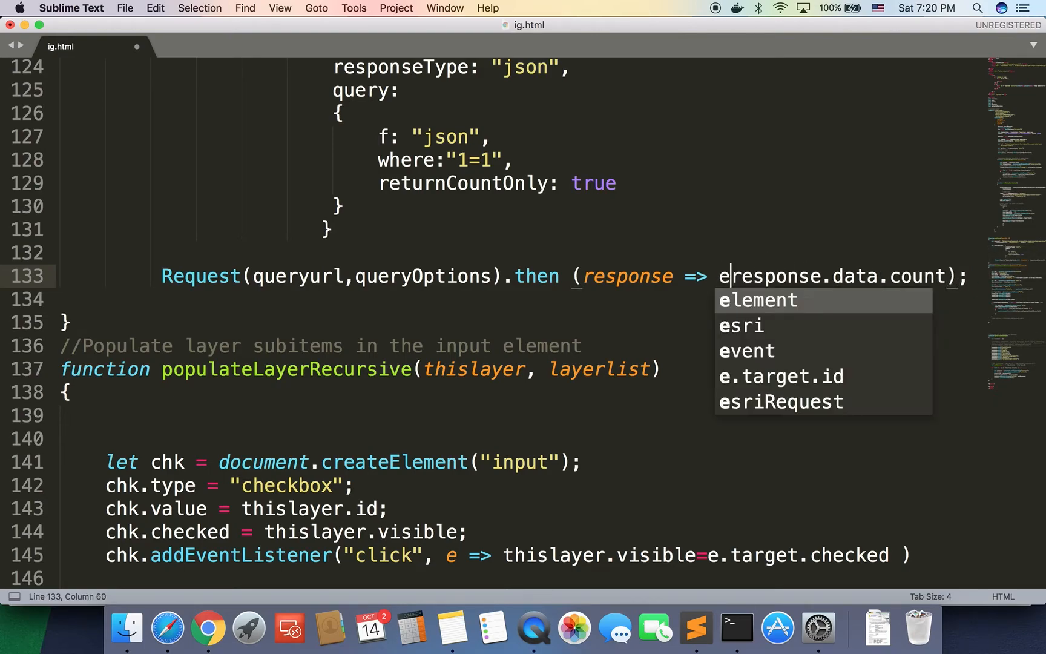
pyautogui.write('l.textCo')
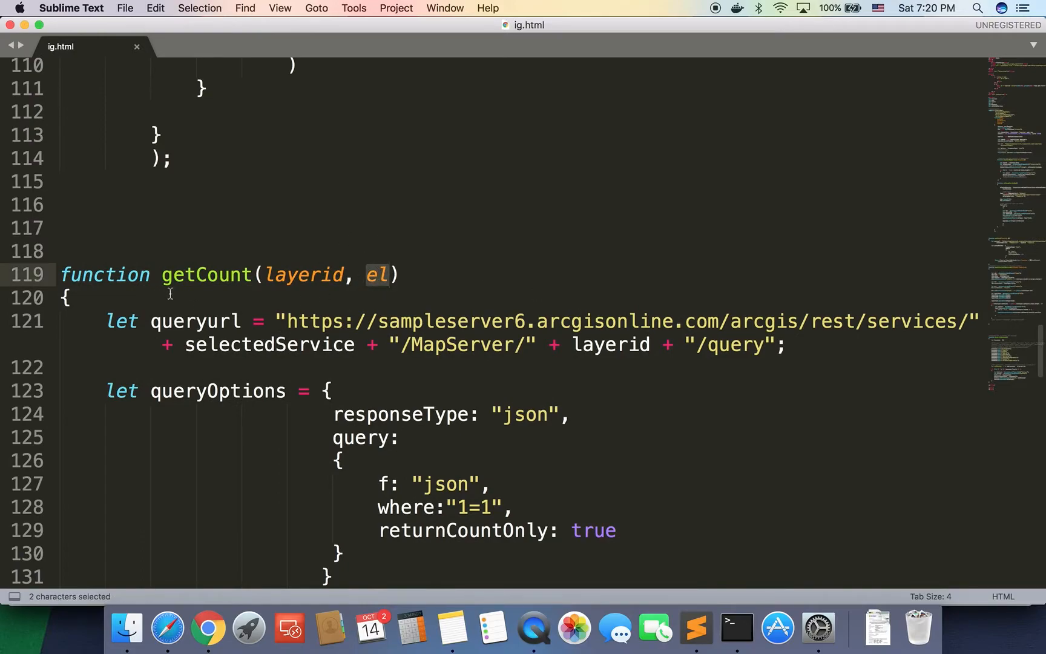
pyautogui.write('getCount')
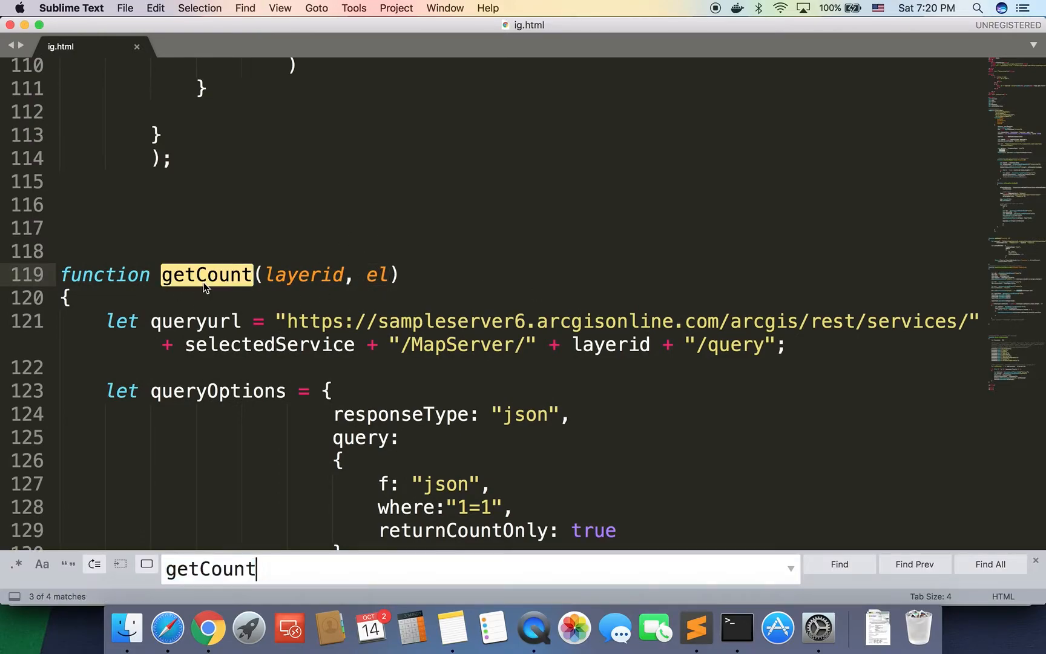
pyautogui.click(839, 565)
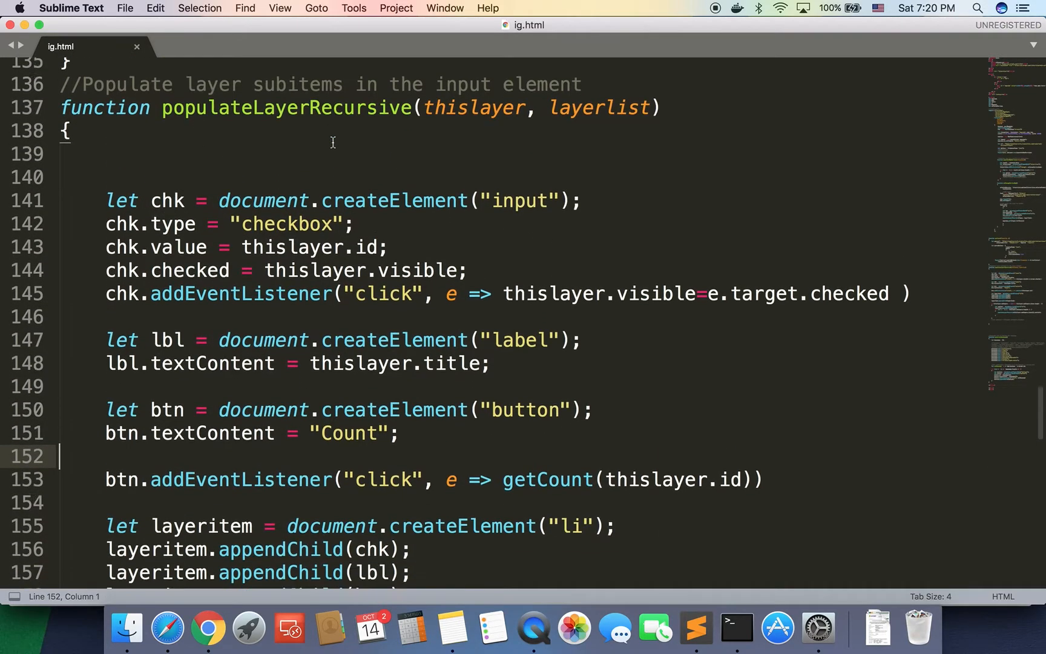
# Change the Count button handler to call getCount(thislayer.id, btn) and save ig.html
pyautogui.scroll(-3)
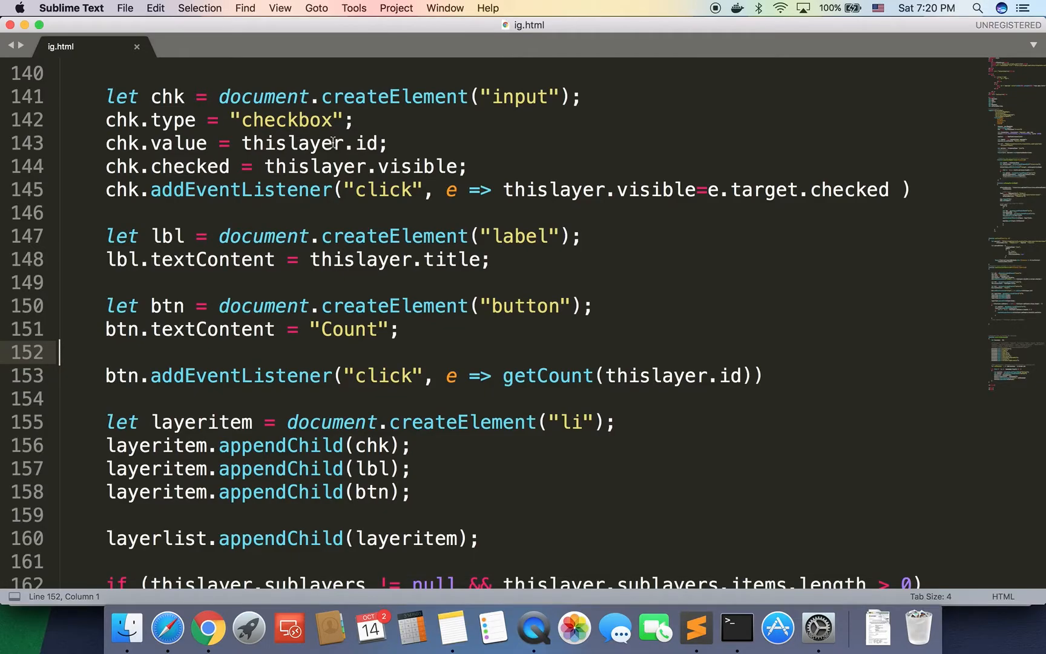
pyautogui.doubleClick(121, 329)
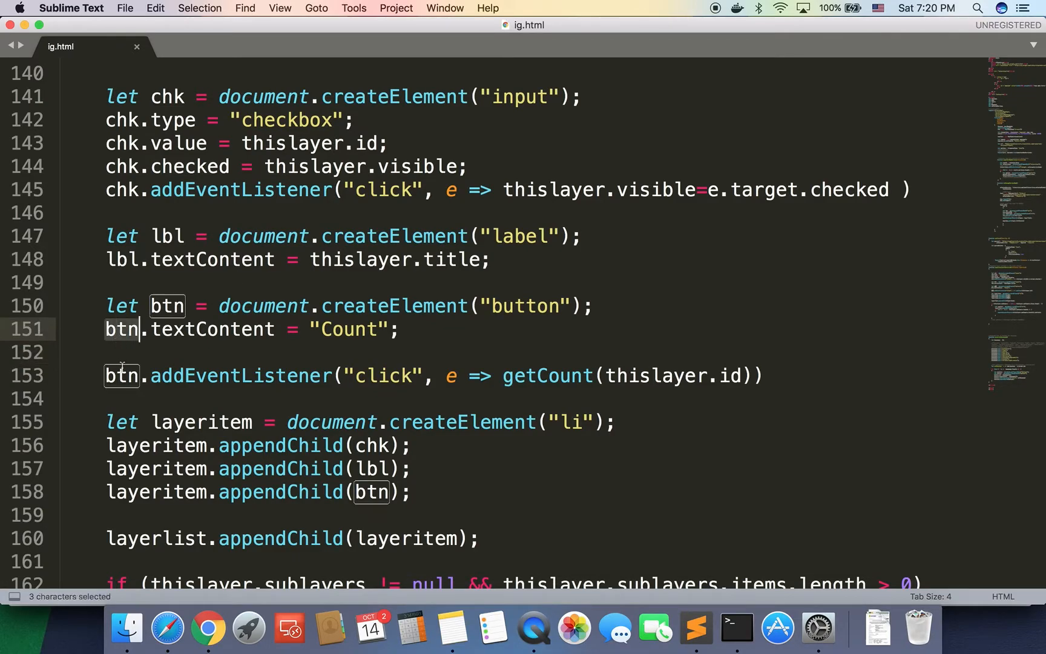
pyautogui.click(119, 376)
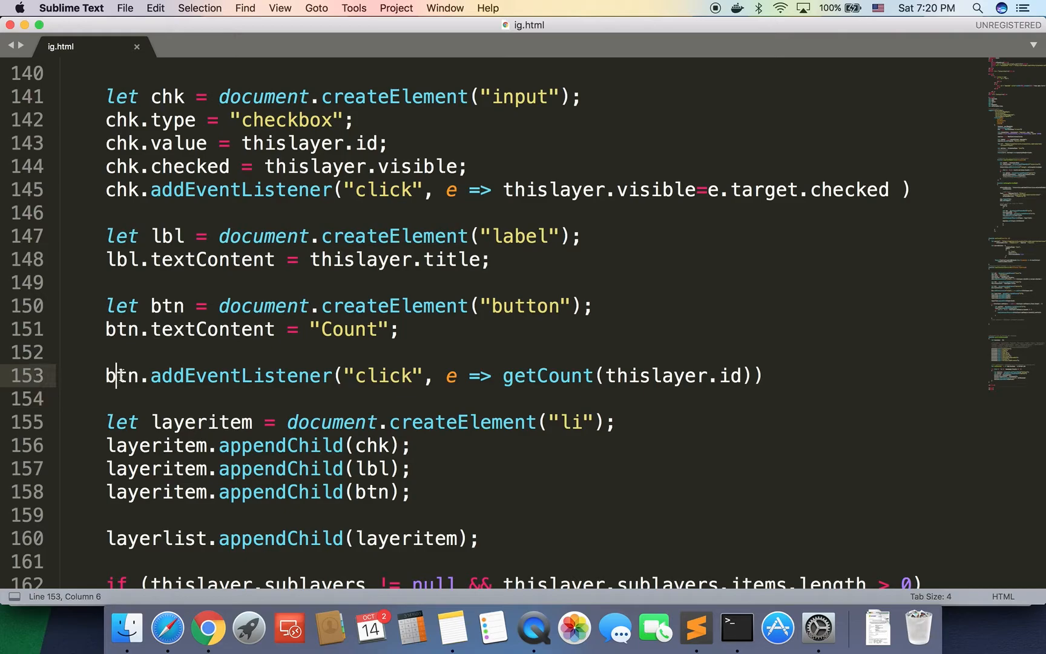
pyautogui.doubleClick(121, 375)
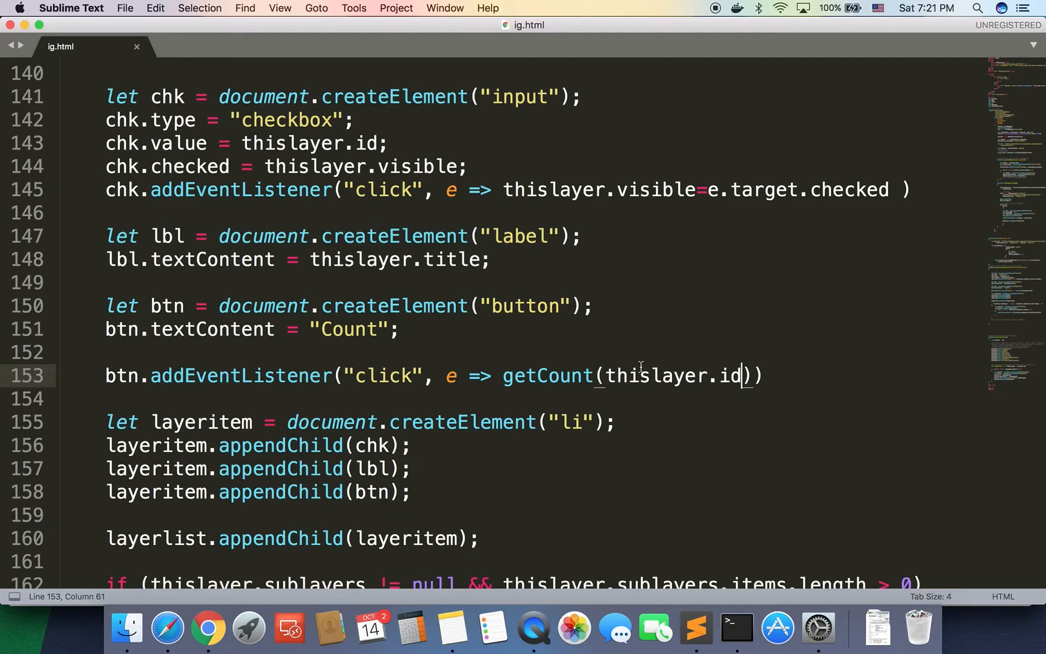
pyautogui.write(', btn')
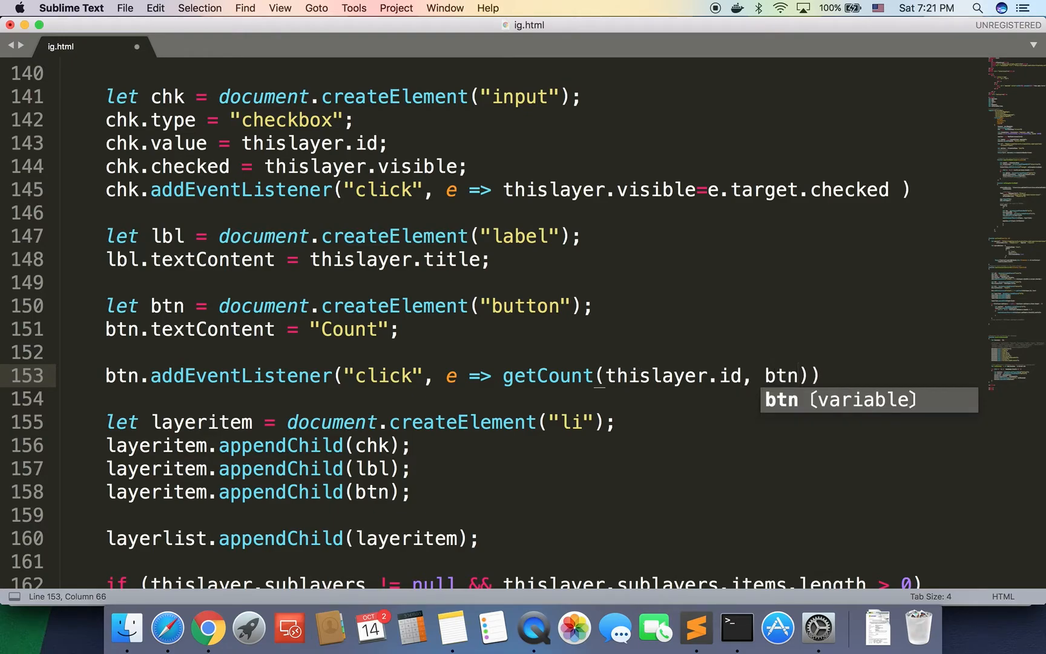
pyautogui.press('cmd+s')
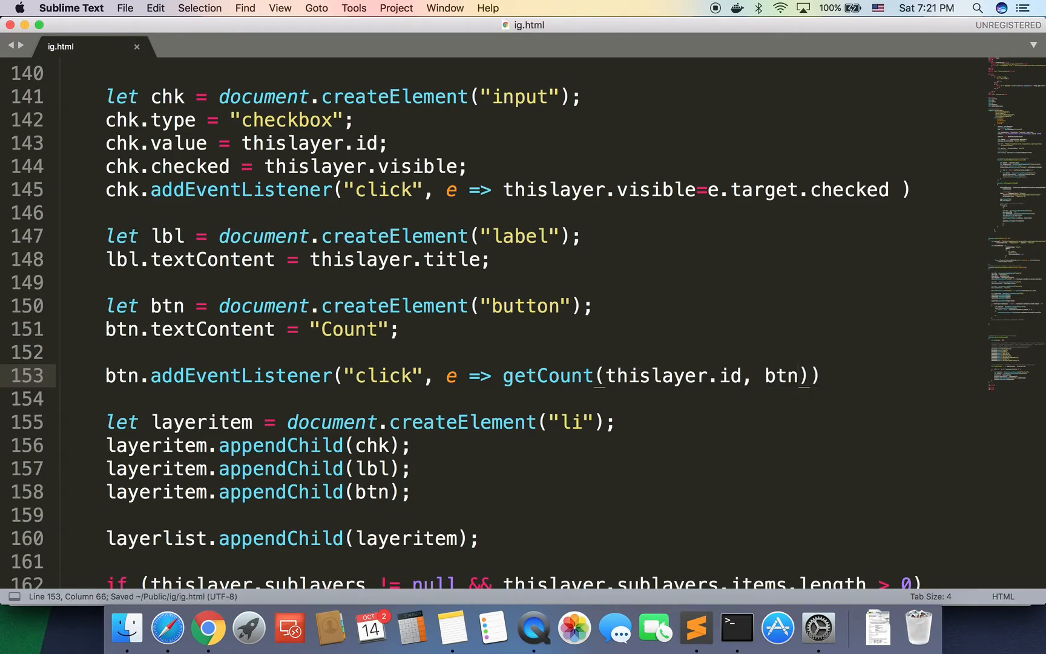
pyautogui.moveTo(168, 627)
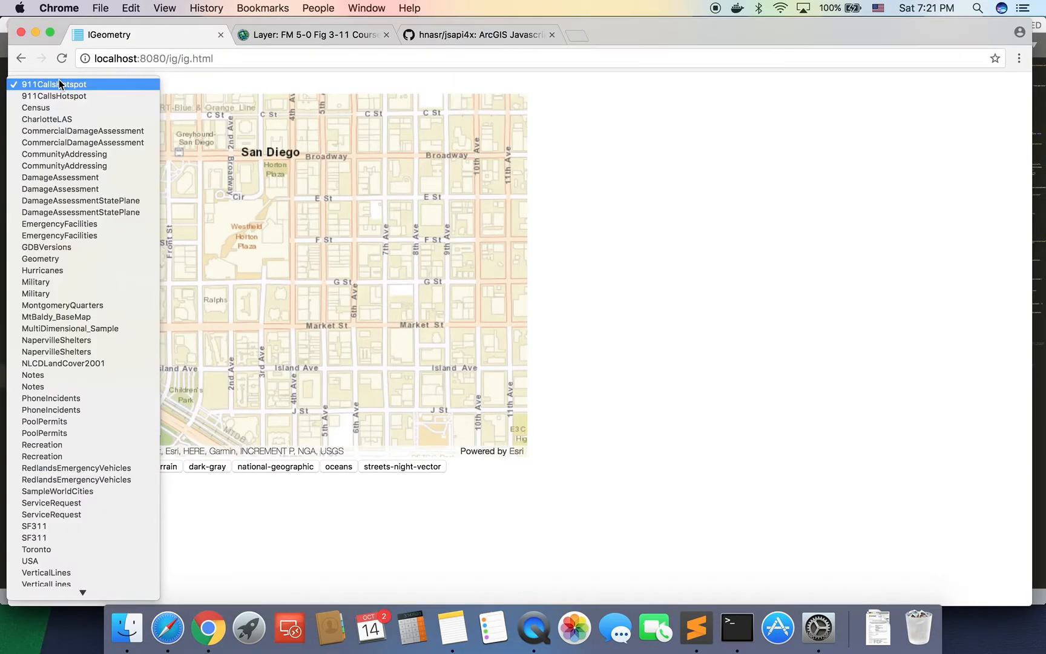
# Load the Military service and fetch inline counts for Areas, Friendly Plan, Units and others (60, 74, 72, 3)
pyautogui.click(35, 282)
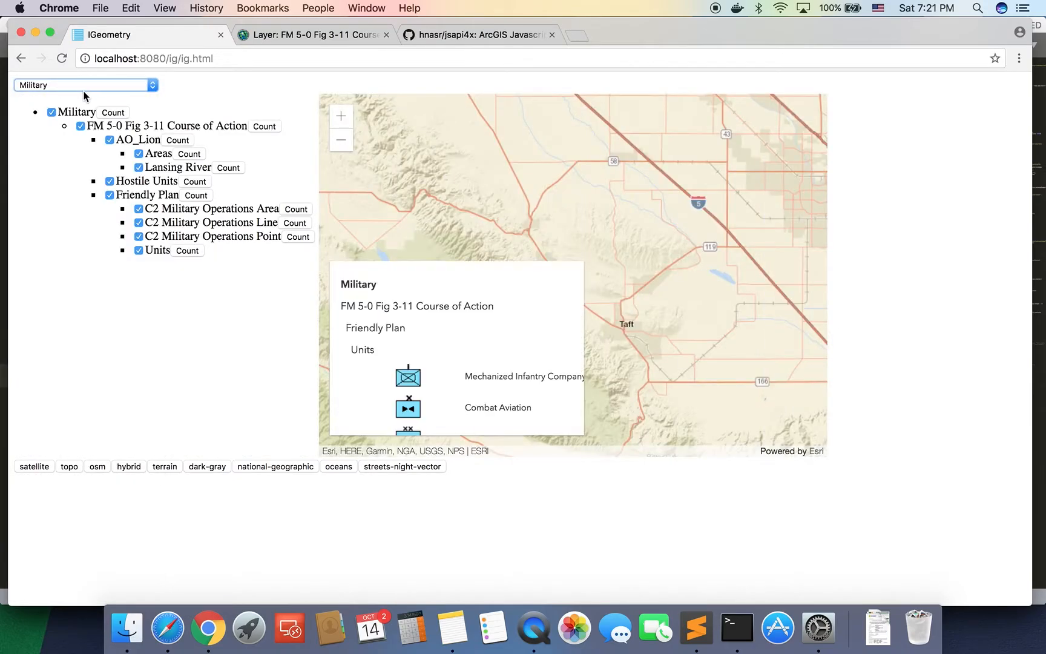
pyautogui.moveTo(173, 337)
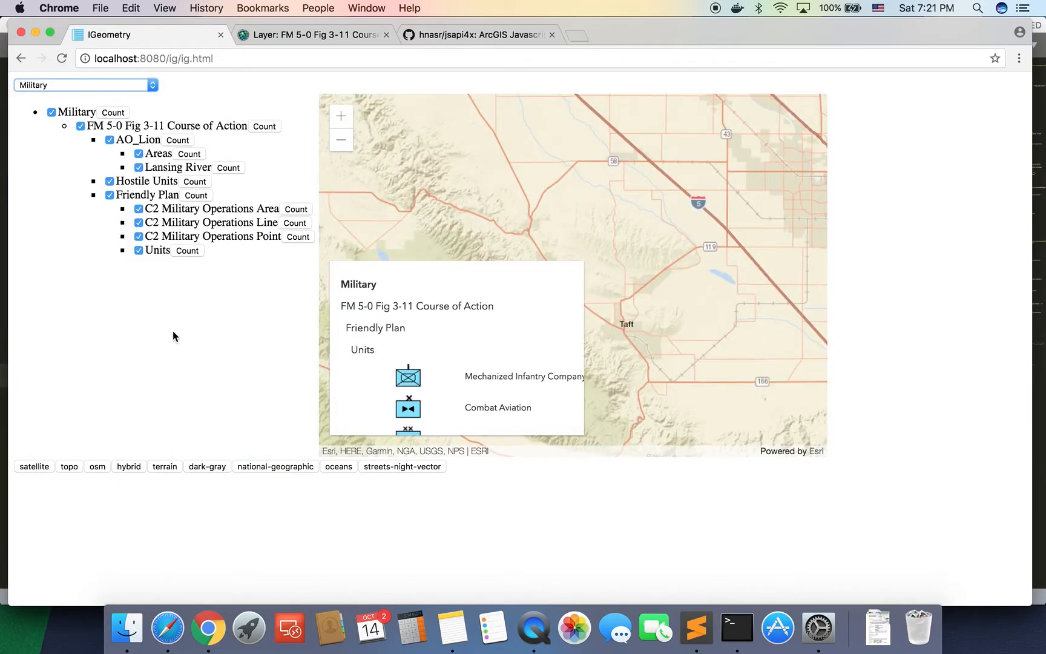
pyautogui.moveTo(219, 401)
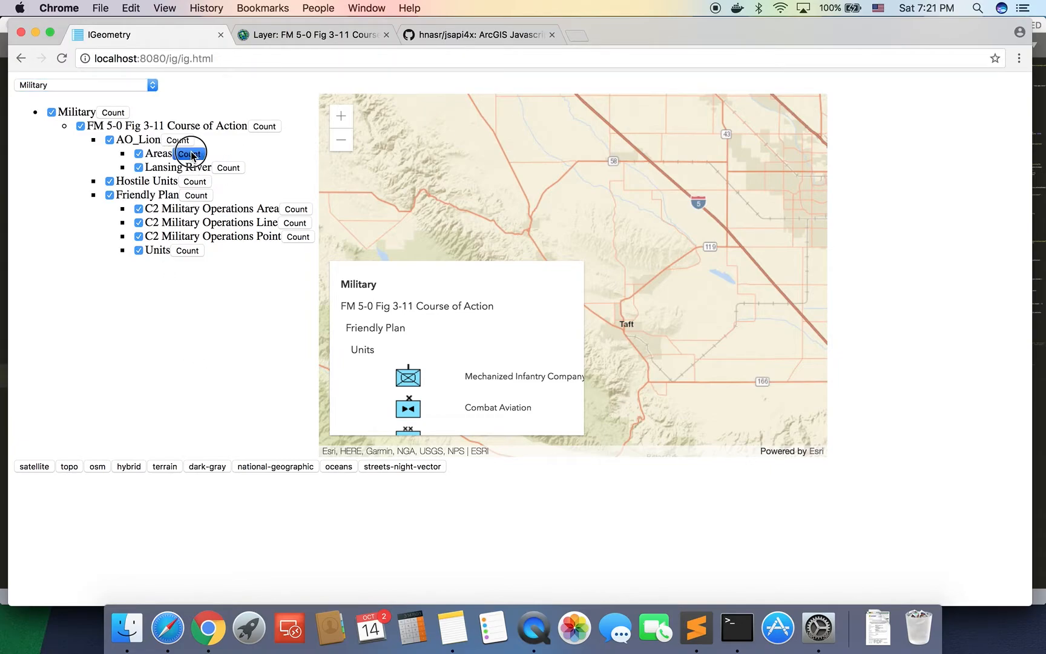
pyautogui.click(190, 154)
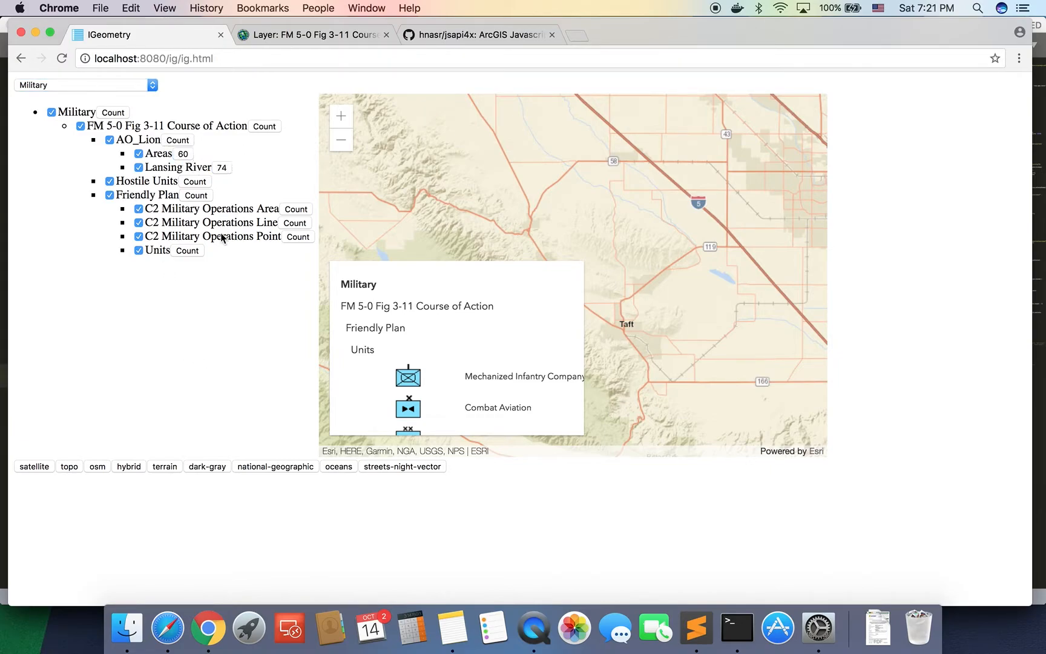
pyautogui.click(295, 209)
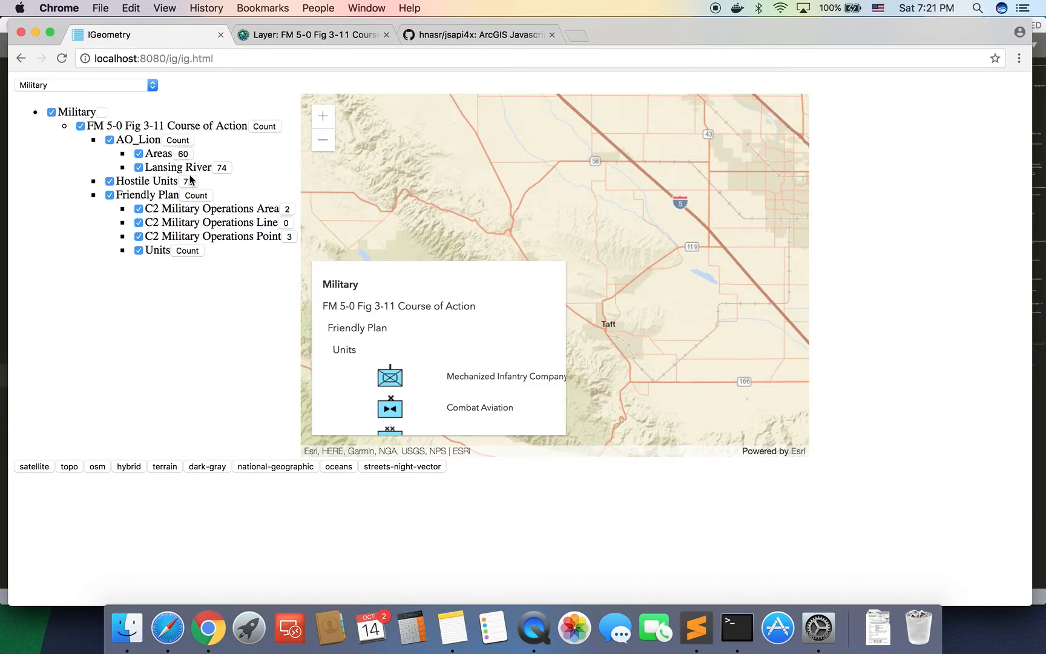
pyautogui.click(195, 193)
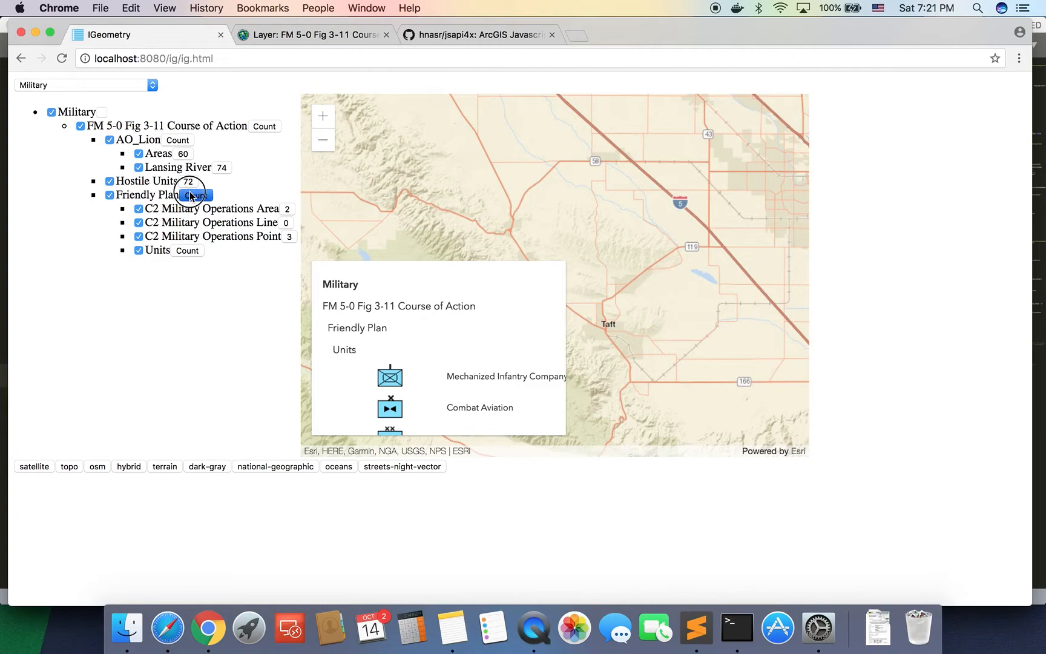
pyautogui.click(187, 251)
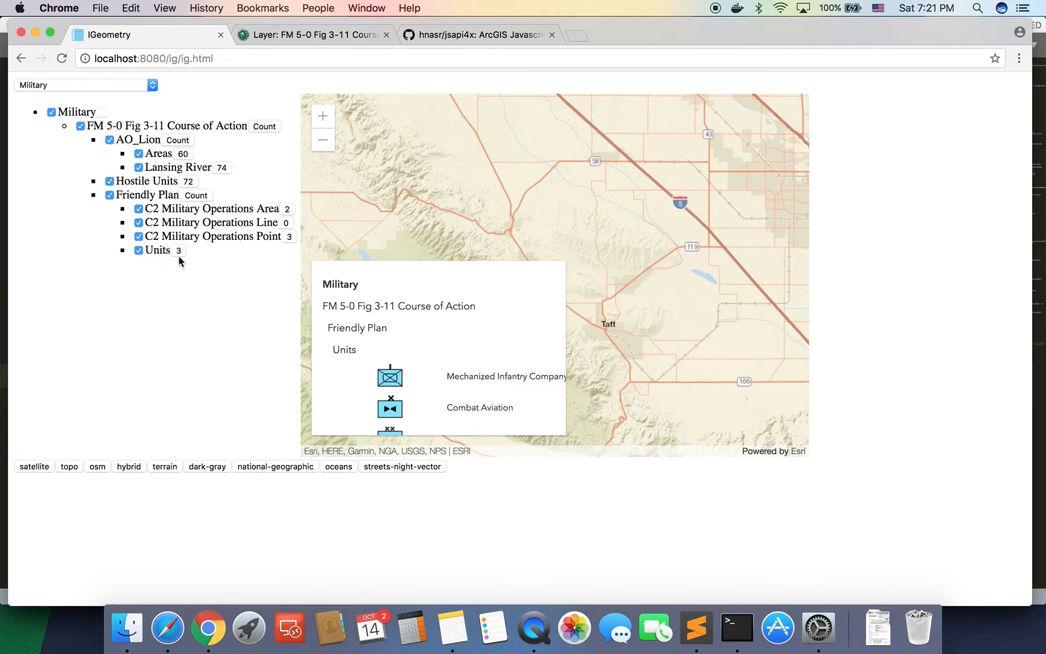
pyautogui.moveTo(195, 202)
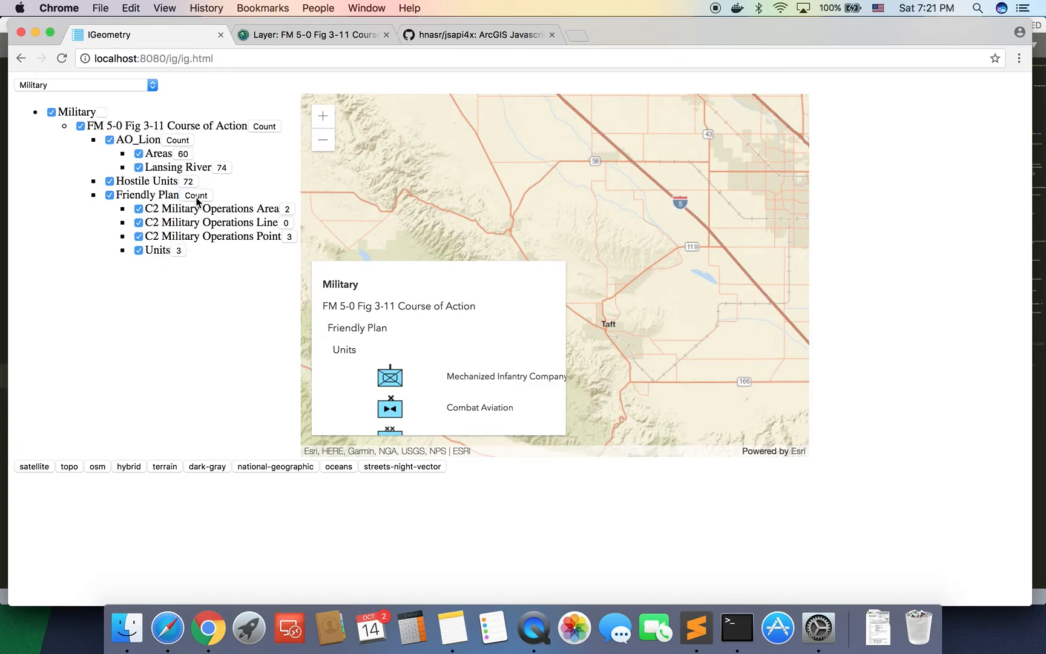
pyautogui.click(1019, 58)
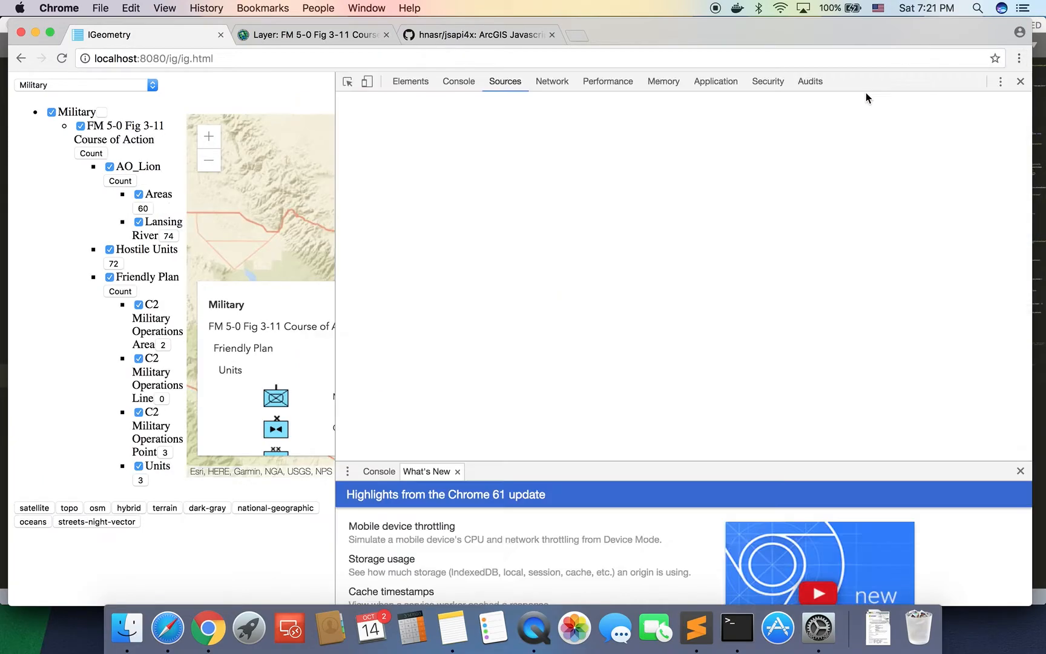
pyautogui.click(458, 81)
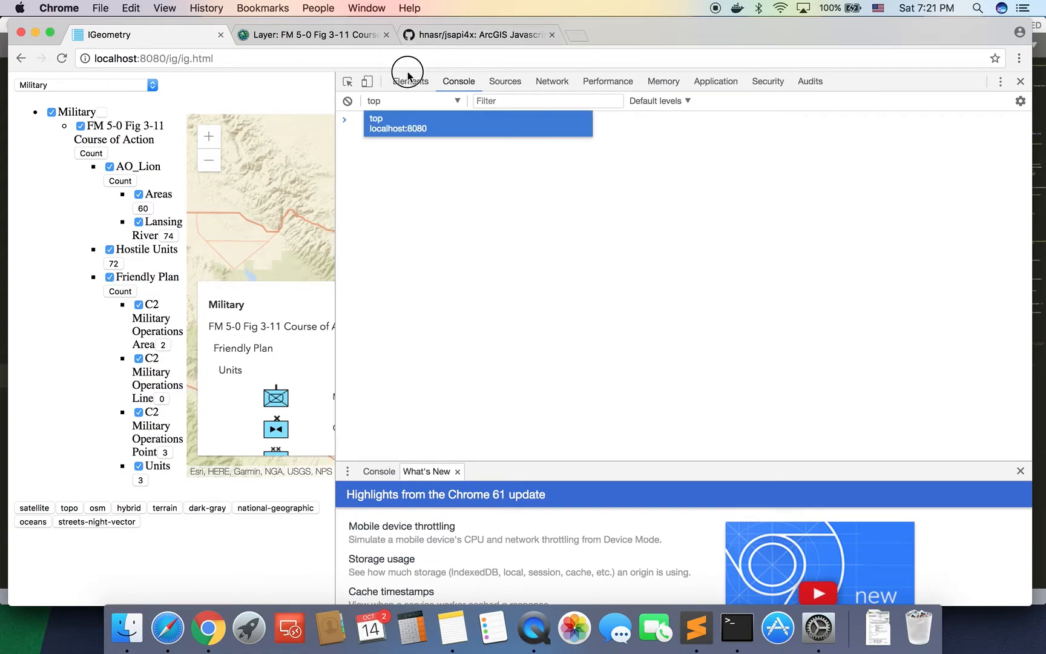
pyautogui.click(409, 81)
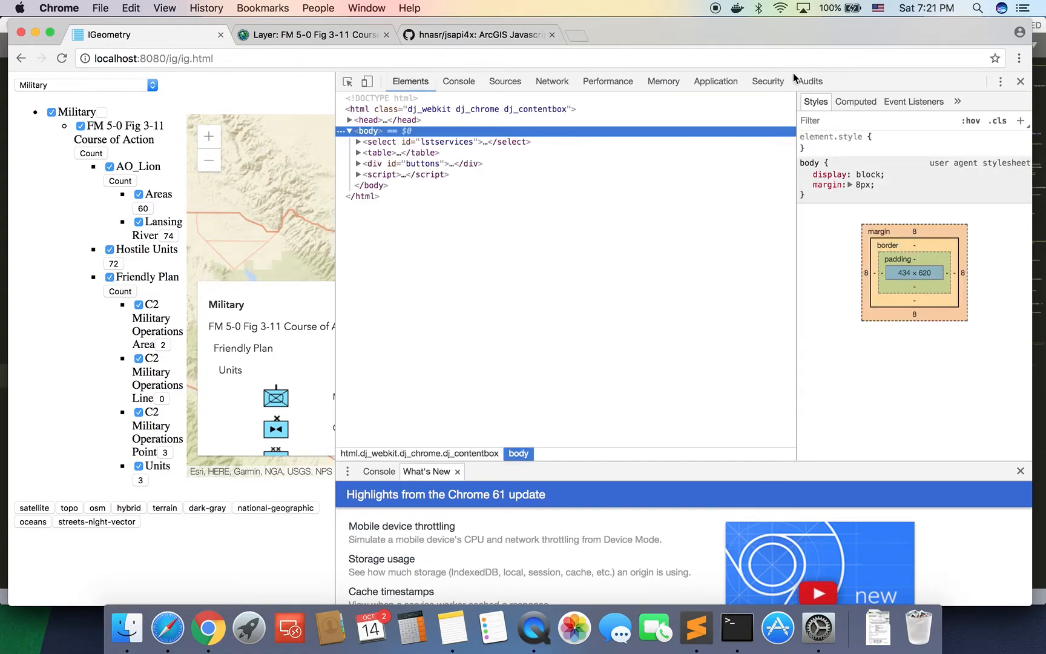
pyautogui.click(767, 81)
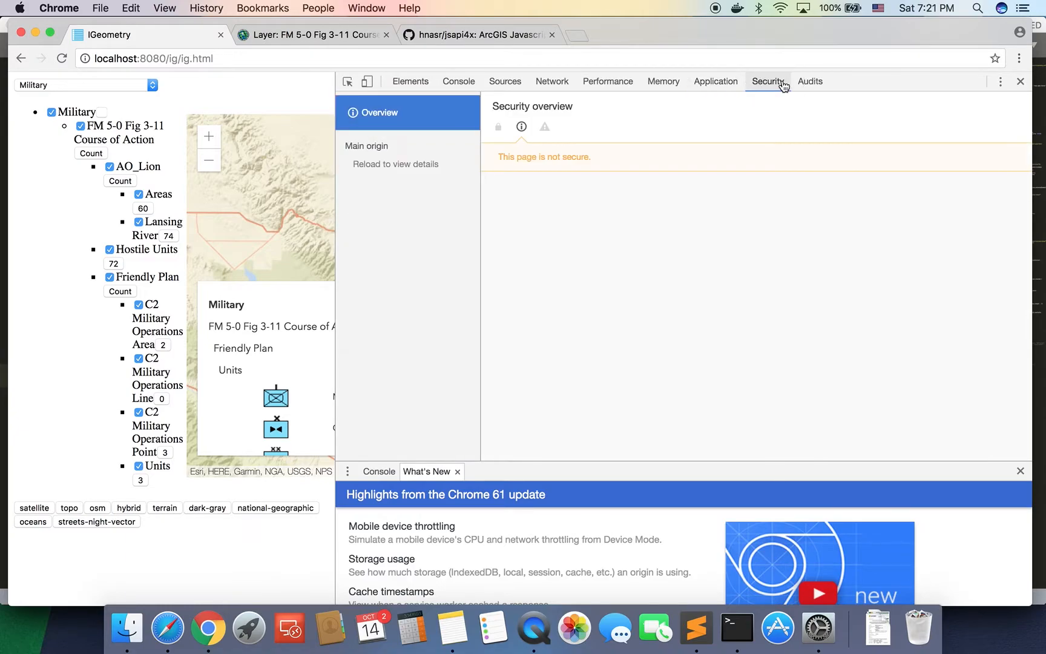
pyautogui.moveTo(1022, 81)
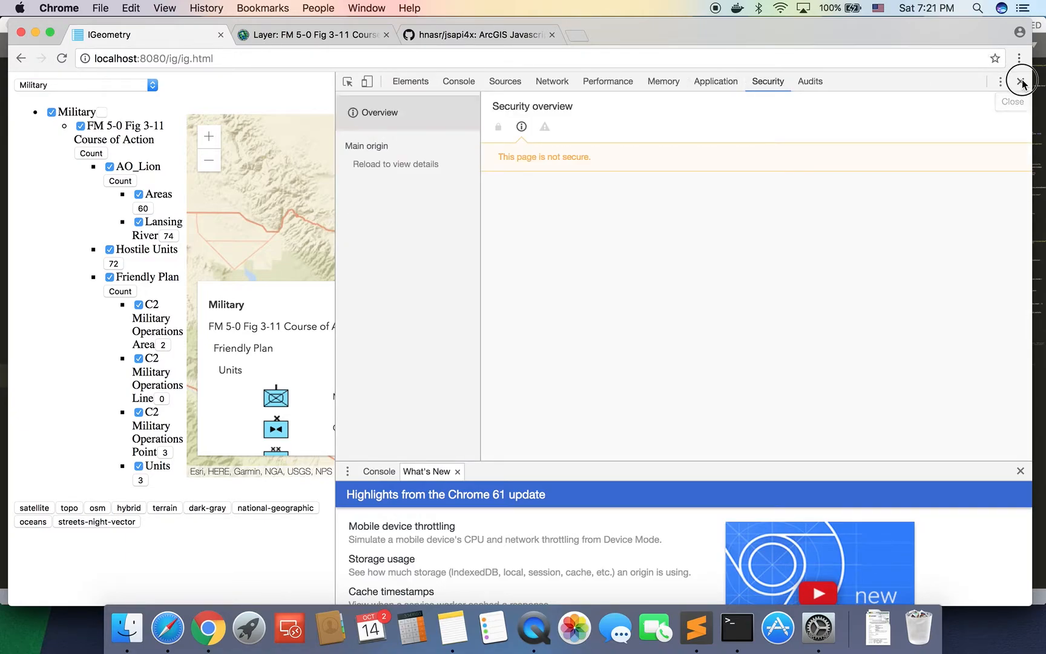
pyautogui.click(1022, 82)
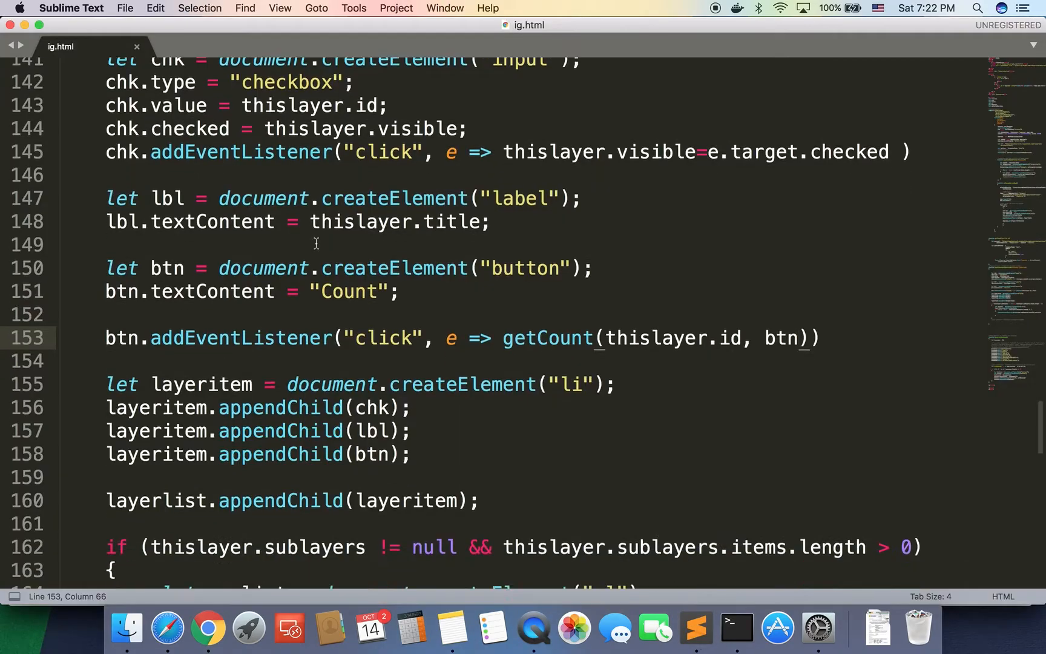
# Rework the Request .then callback to response => el.textContent = response.data.count
pyautogui.scroll(-3)
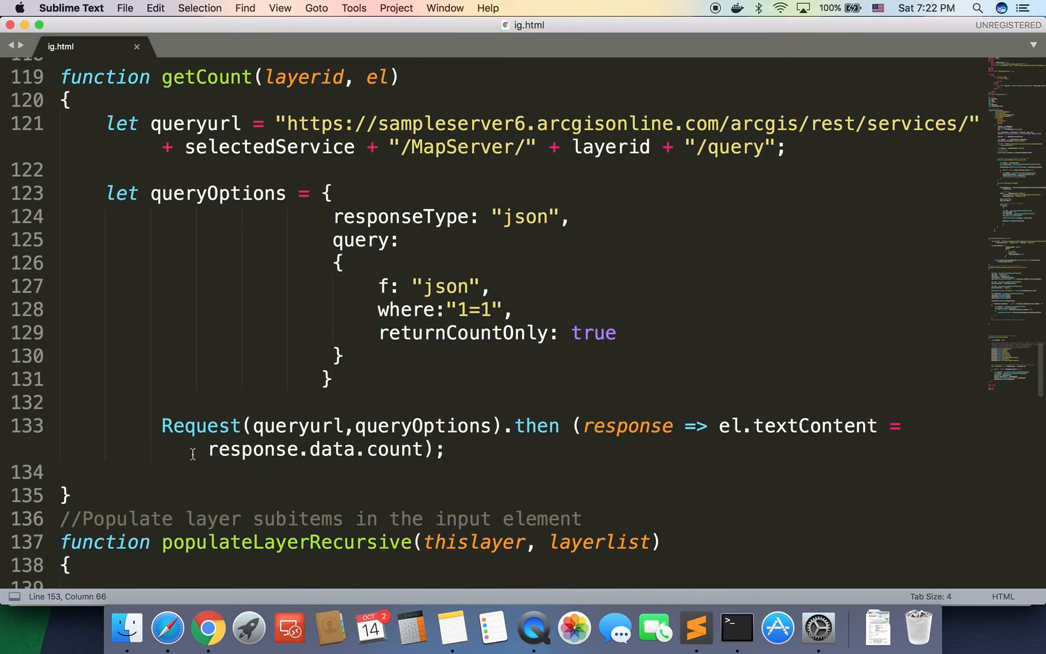
pyautogui.doubleClick(200, 426)
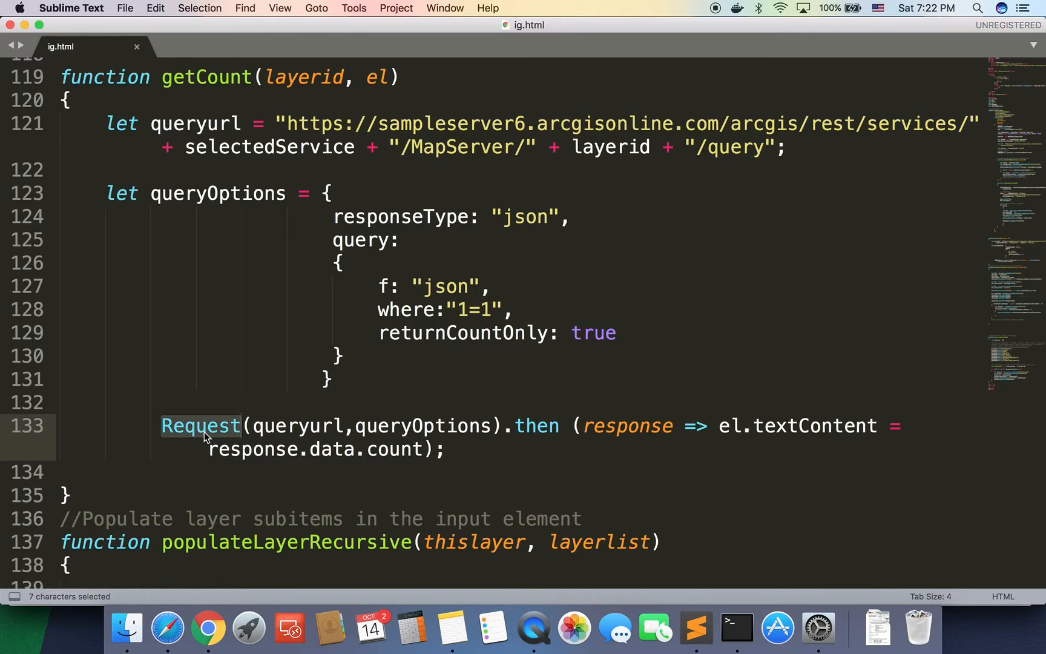
pyautogui.click(575, 426)
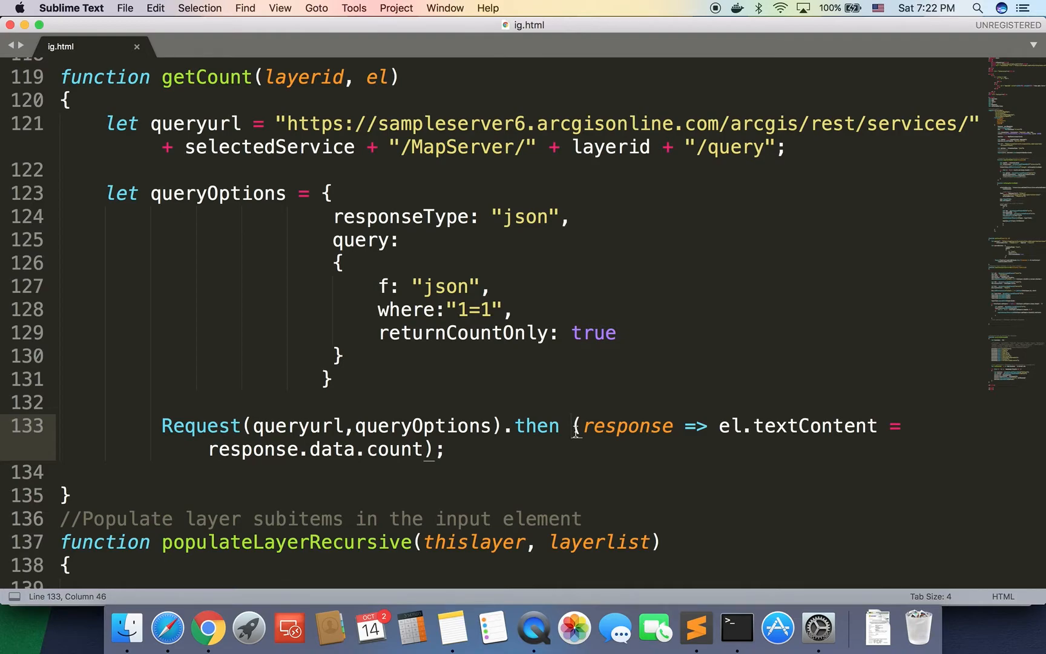
pyautogui.click(581, 425)
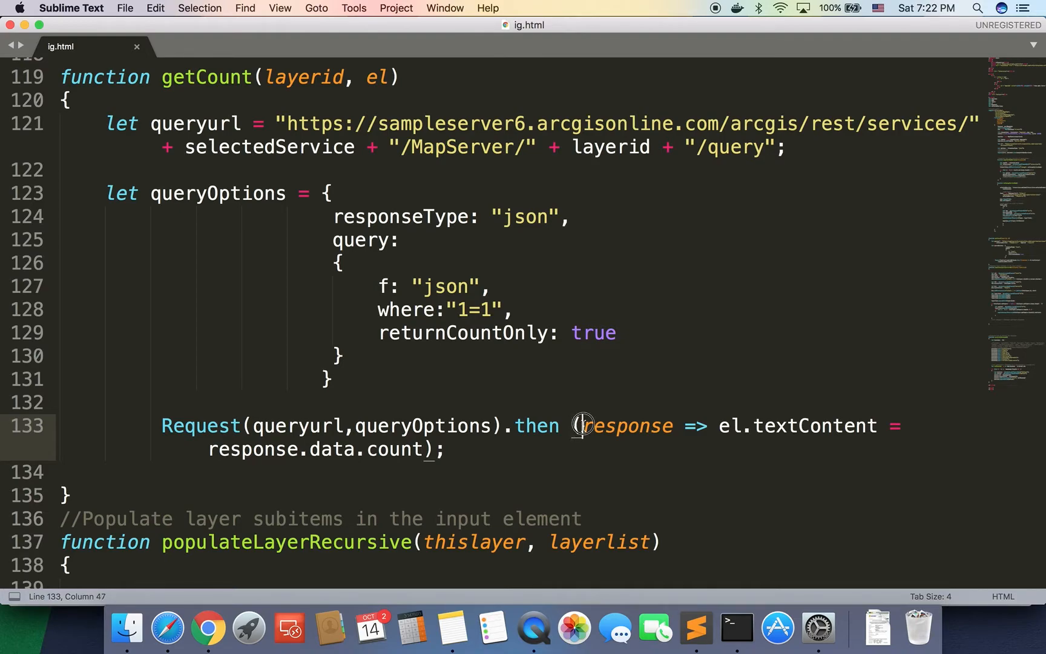
pyautogui.moveTo(582, 426); pyautogui.dragTo(437, 449)
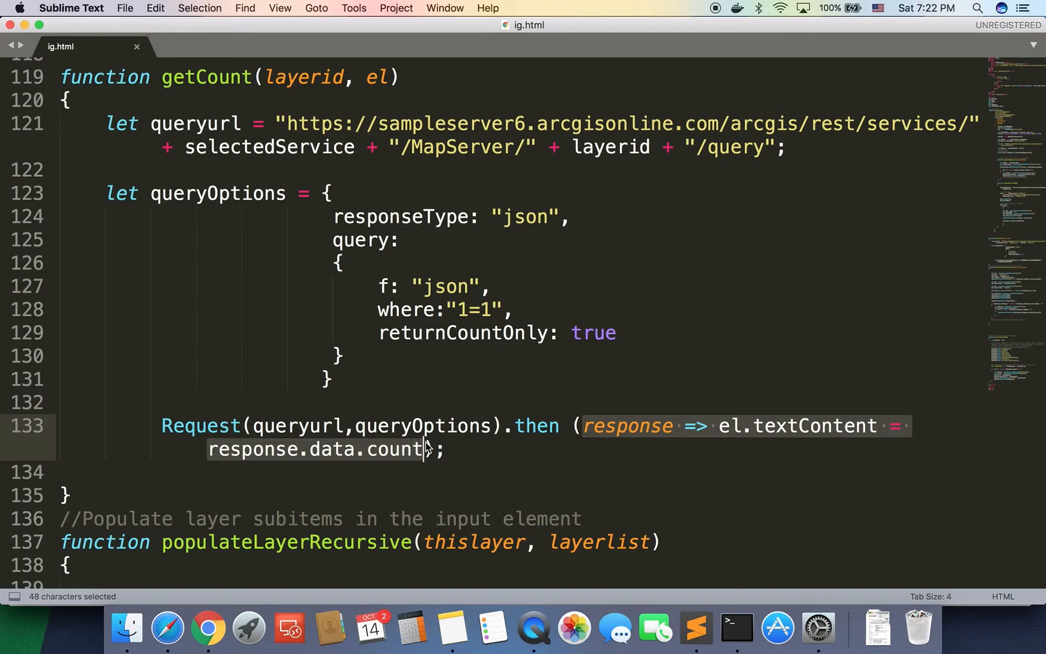
pyautogui.moveTo(426, 451)
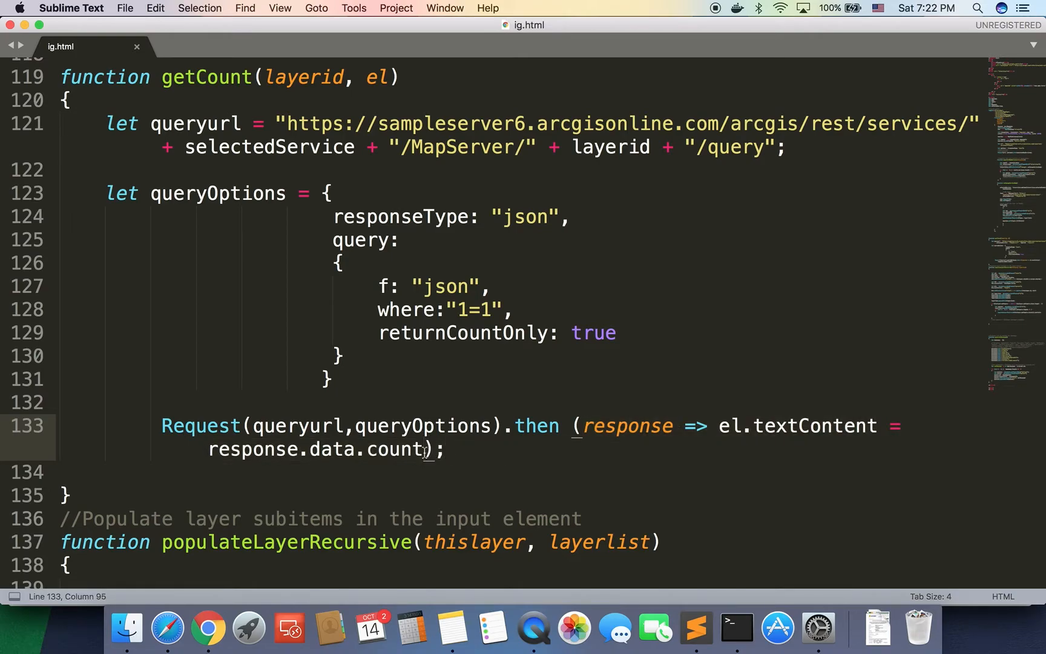
# Add a failure callback response => el.style.visibility="hidden" to the request and save
pyautogui.write(',')
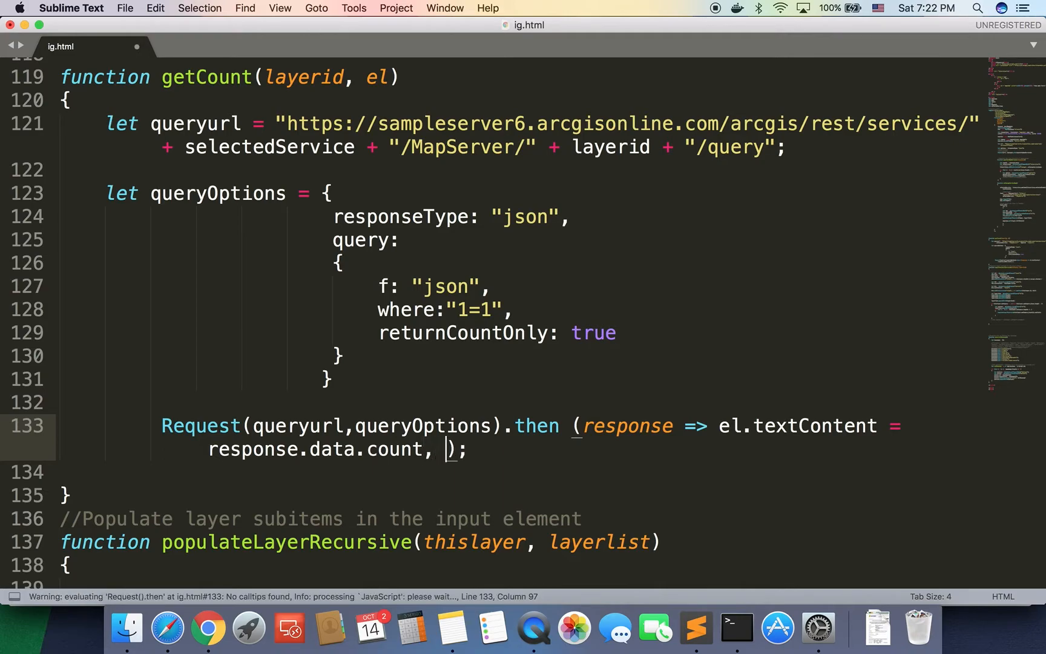
pyautogui.write('response')
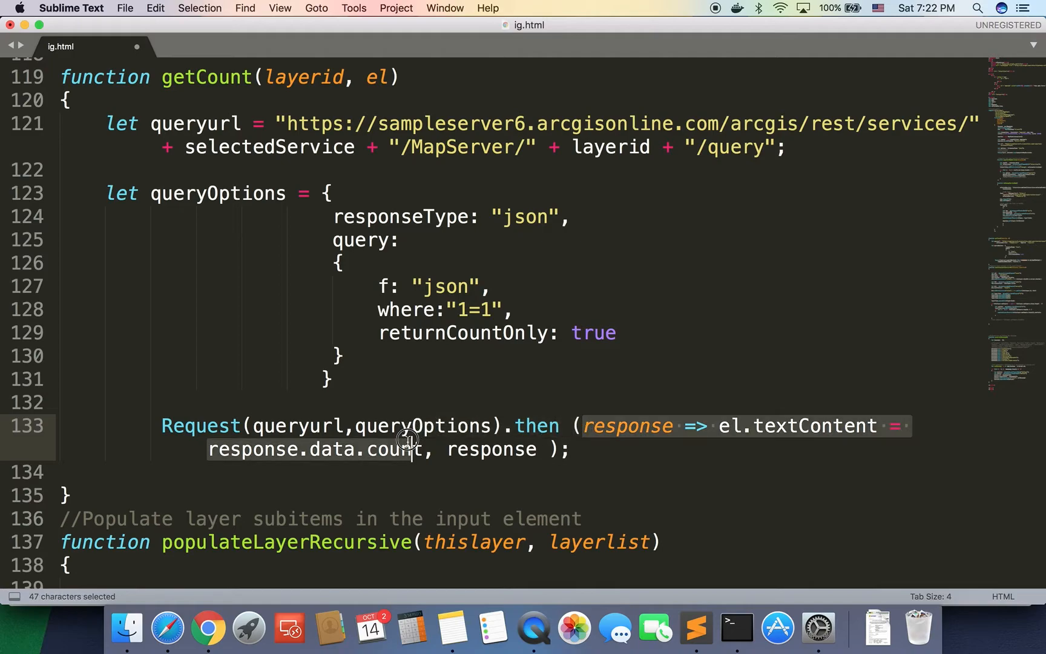
pyautogui.click(547, 448)
pyautogui.write('=>  ')
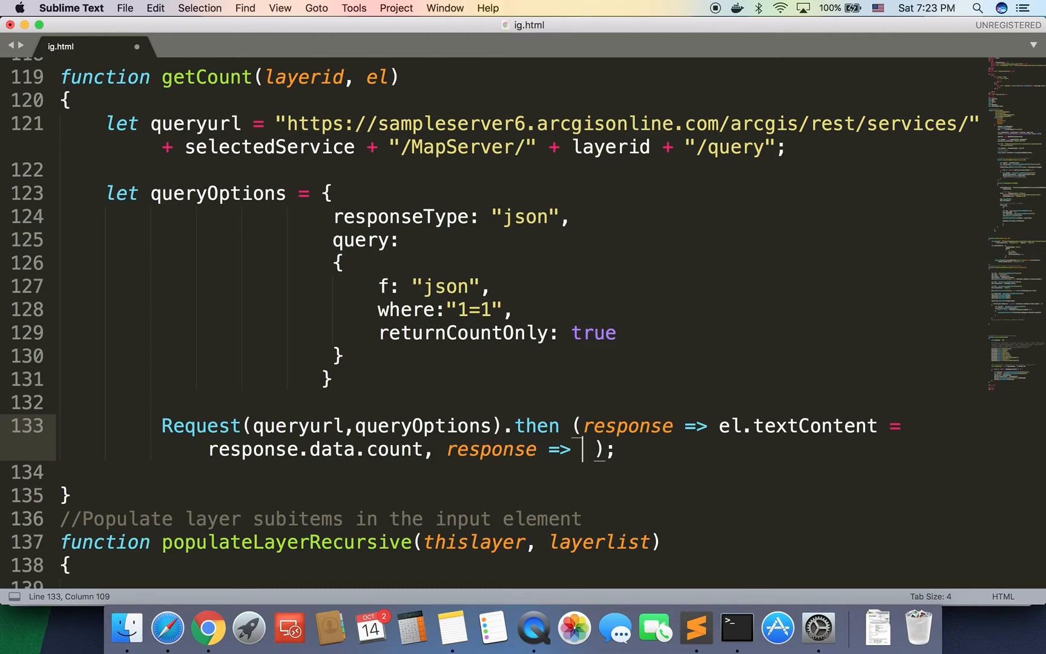
pyautogui.write('el.')
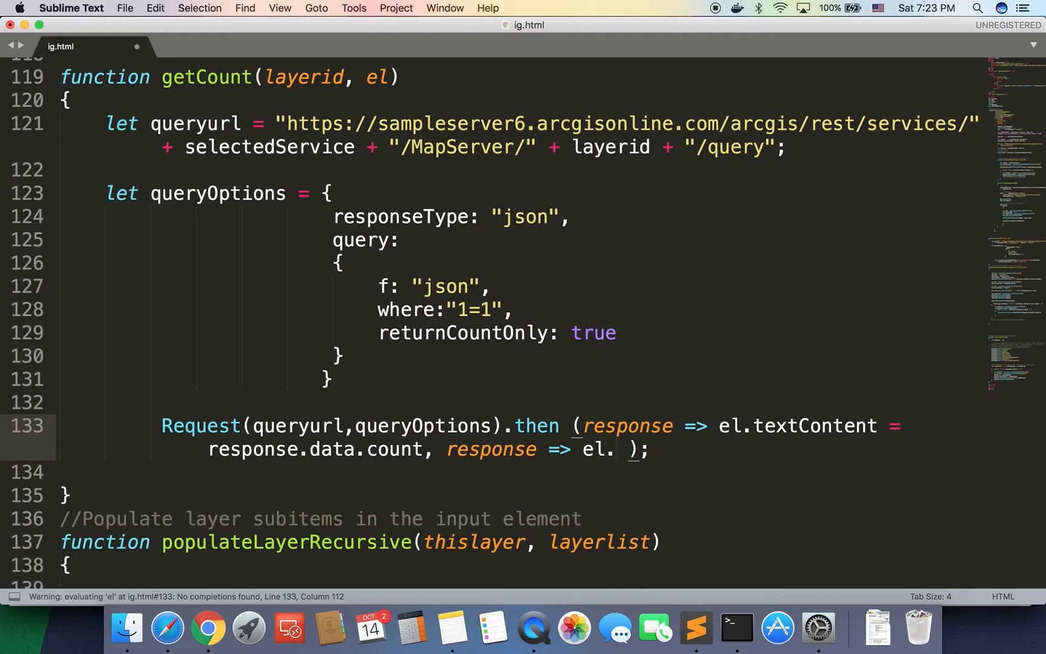
pyautogui.write('sty')
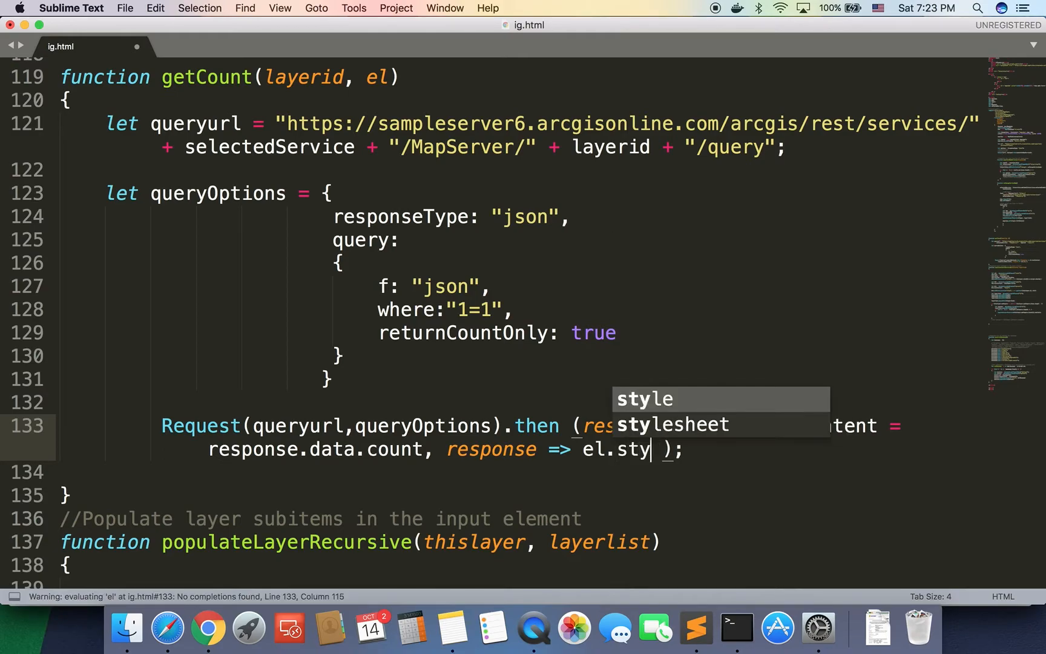
pyautogui.write('e.visib')
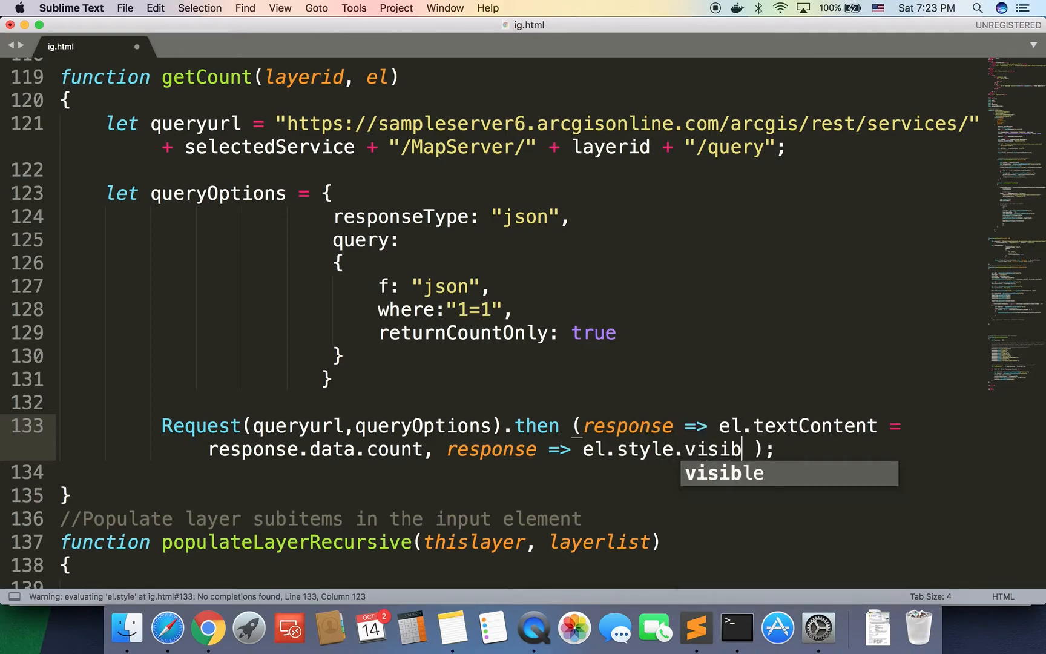
pyautogui.write('ility')
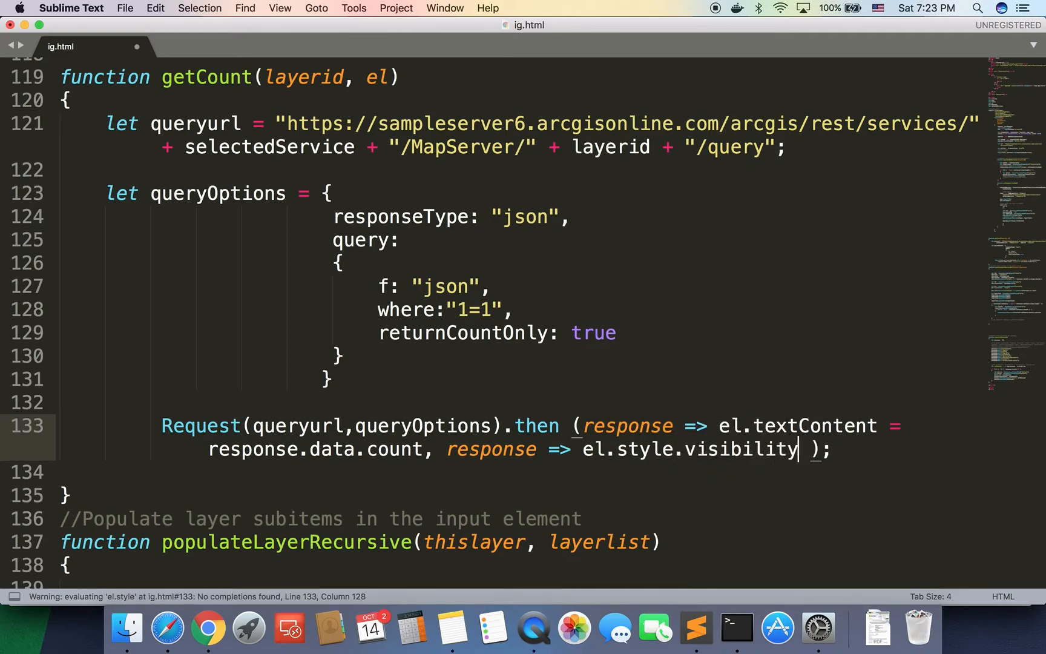
pyautogui.write('="hidden"')
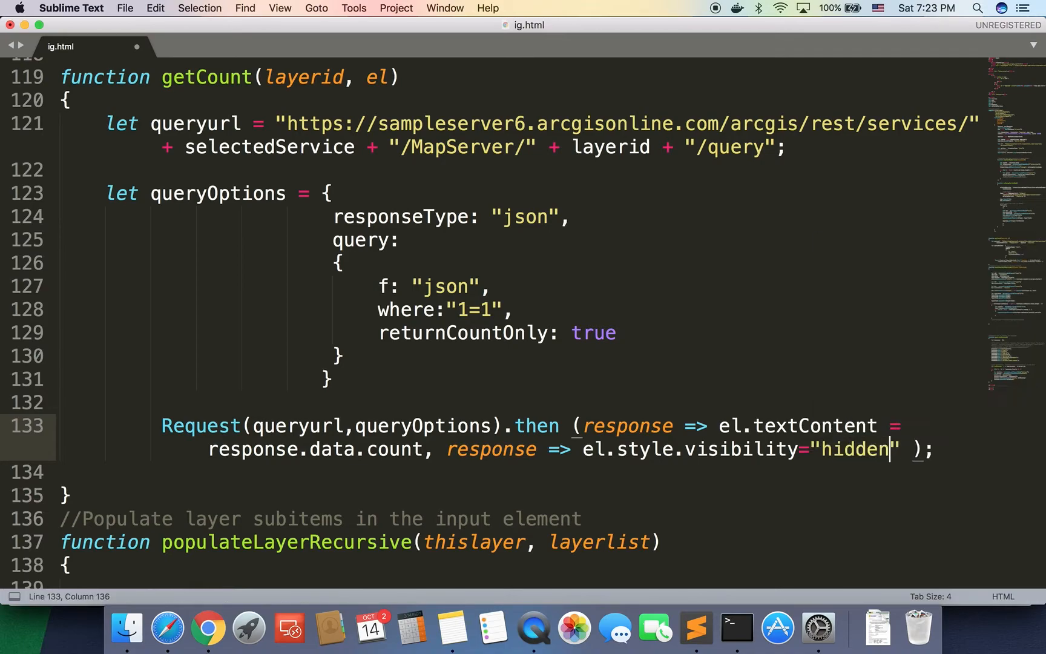
pyautogui.press('cmd+s')
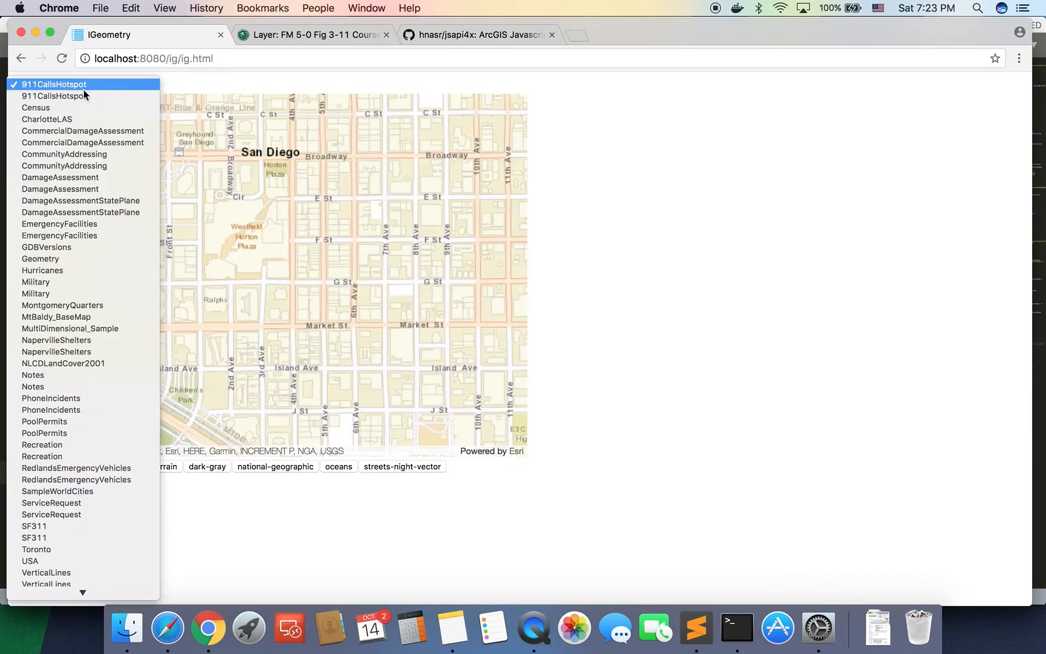
# Load the Military service and request layer counts, confirming the failed top-level count is hidden
pyautogui.click(36, 282)
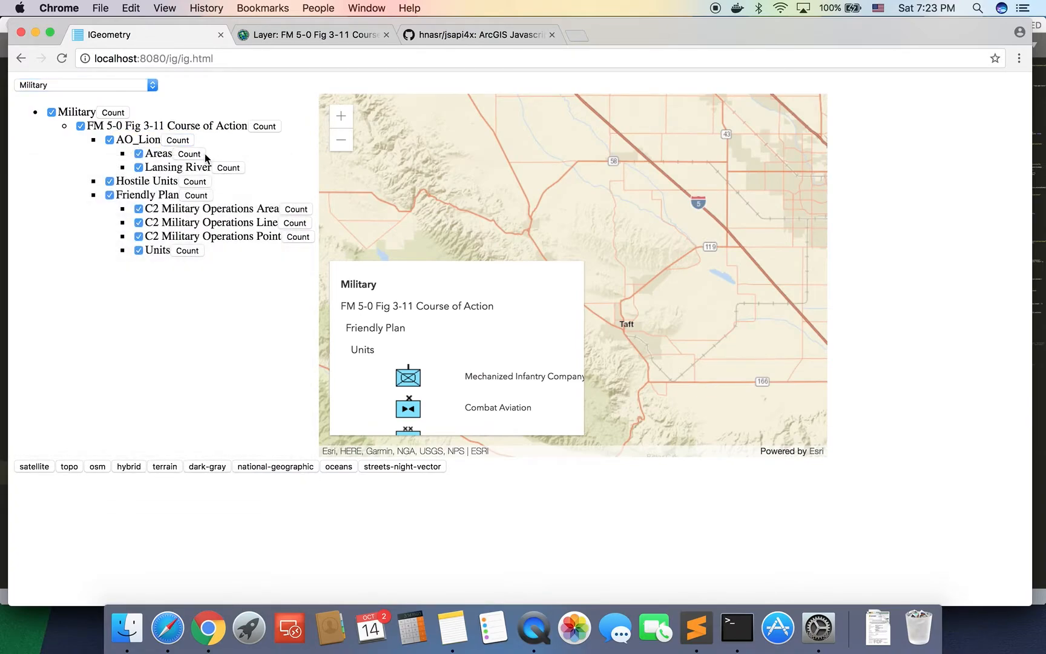
pyautogui.click(177, 140)
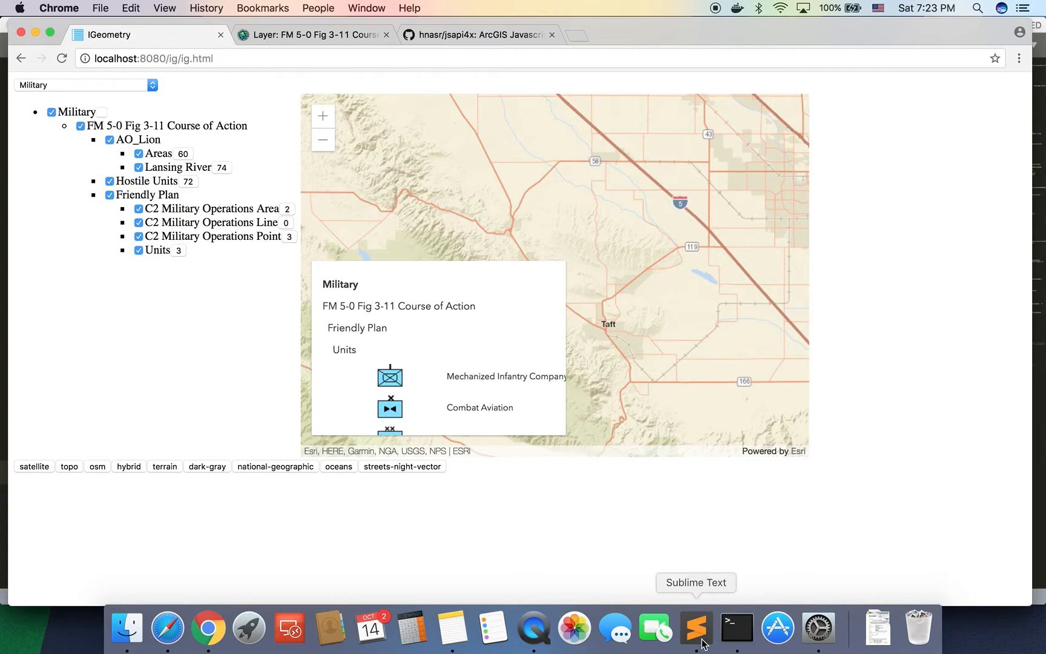
pyautogui.click(696, 628)
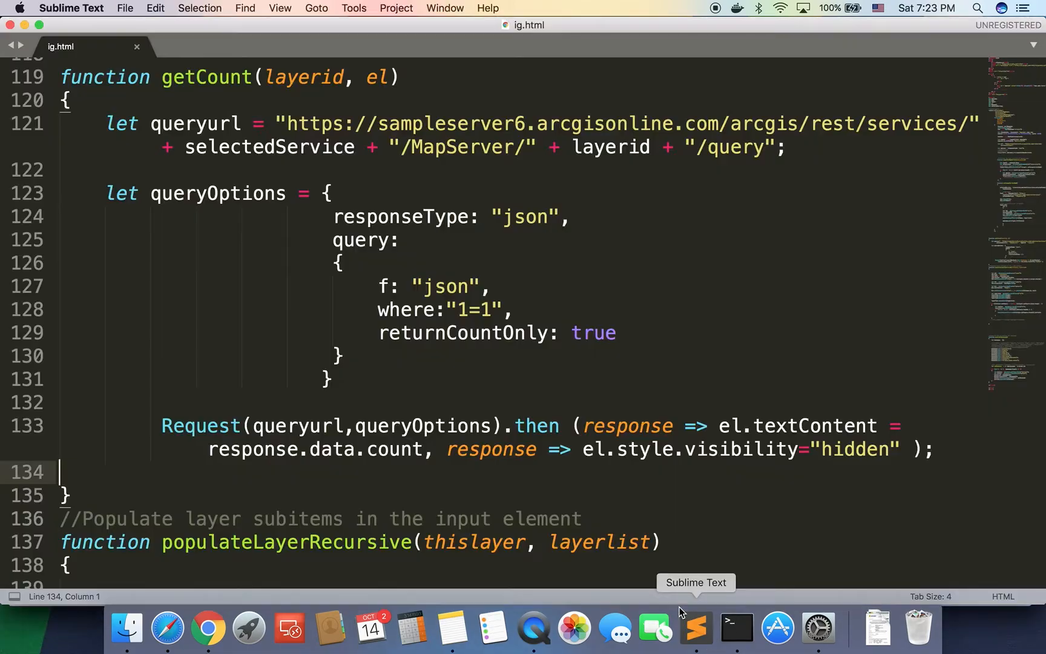
# Find populateLayerRecursive's btn.addEventListener("click", …) line for the Count button
pyautogui.scroll(-3)
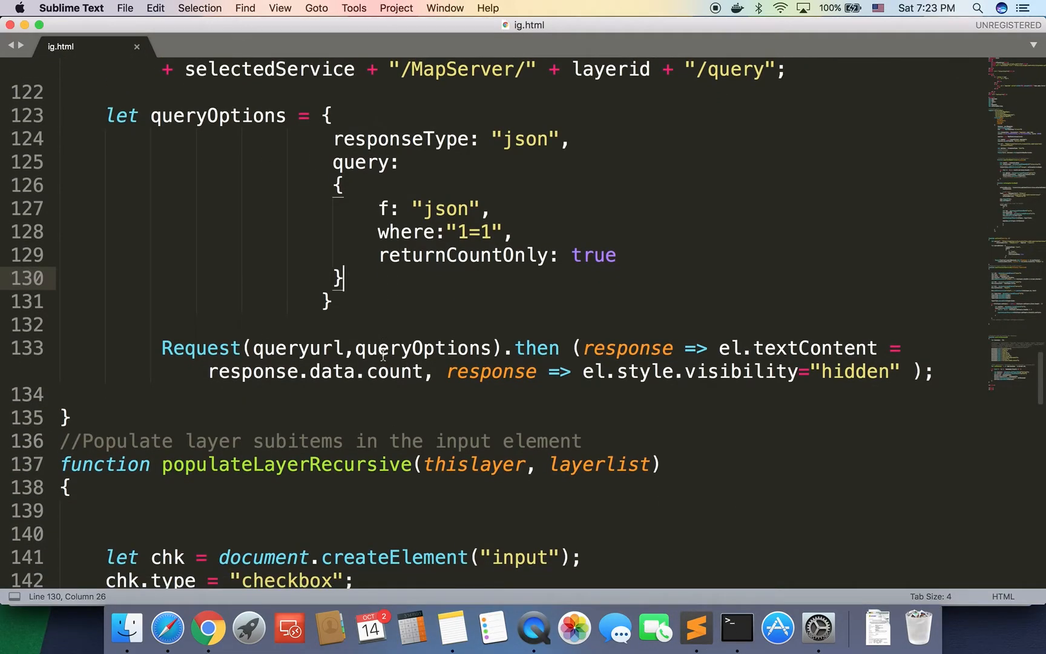
pyautogui.scroll(3)
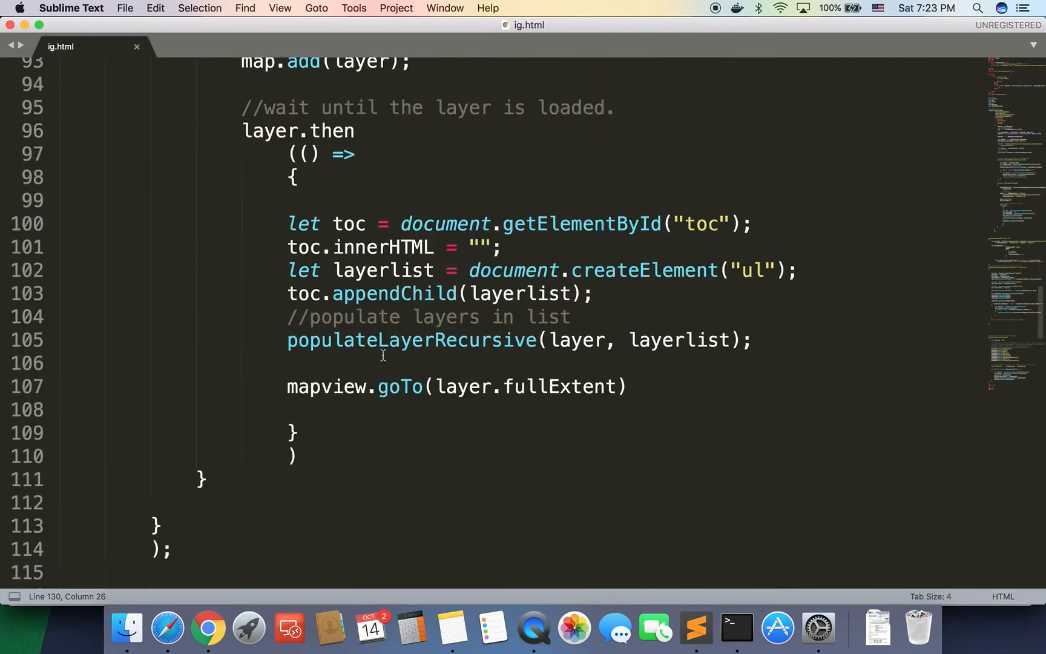
pyautogui.write('getCount(thislayer.id, btn))')
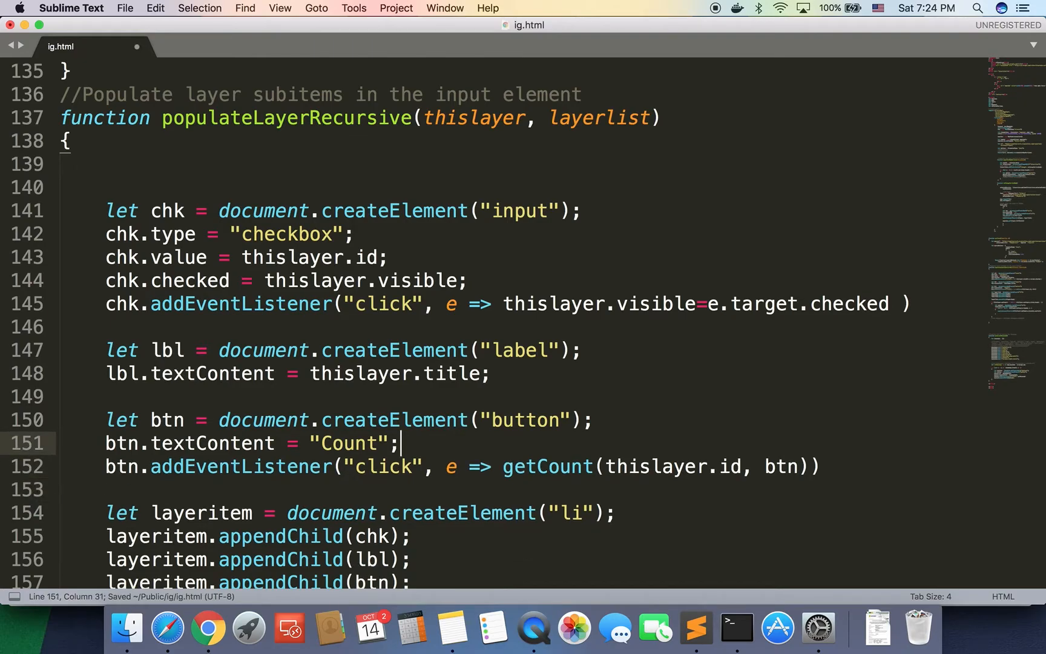
pyautogui.scroll(-3)
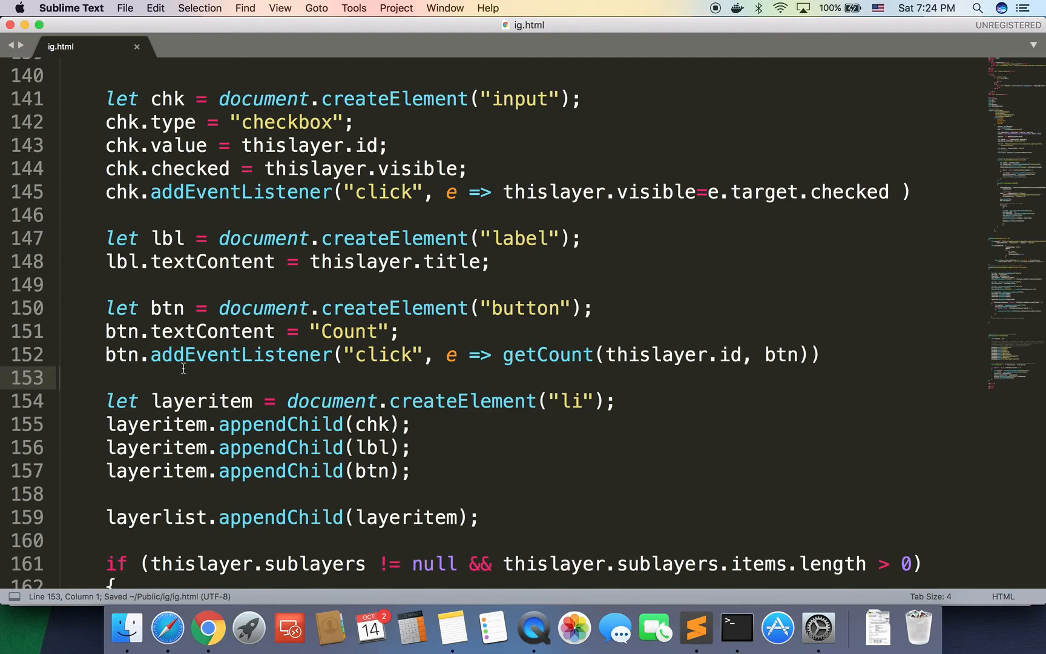
pyautogui.moveTo(269, 339)
pyautogui.write('//')
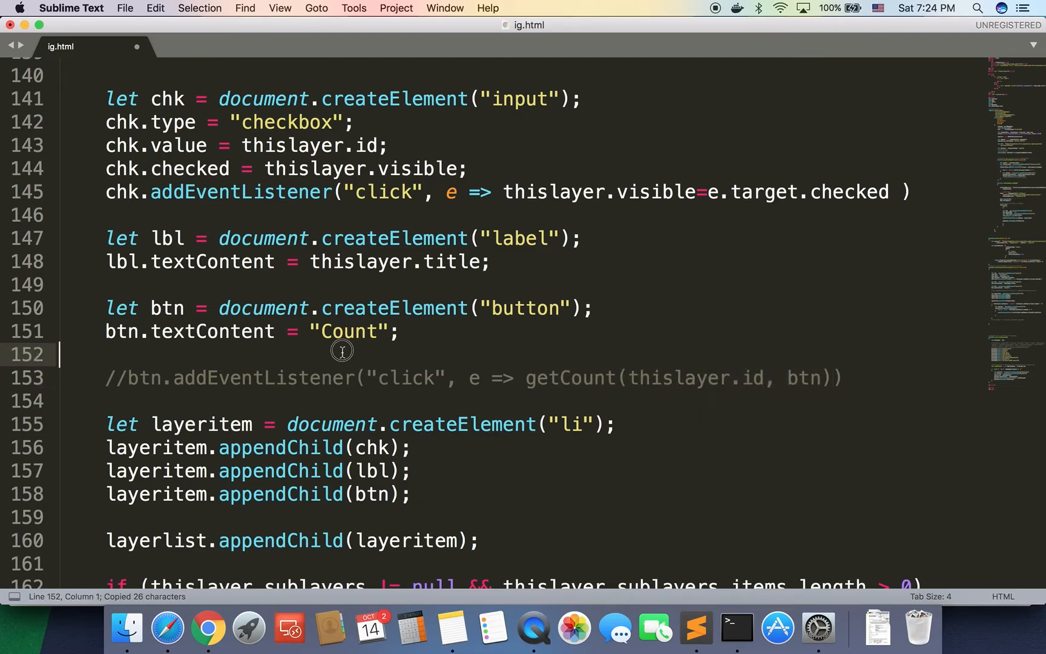
# Insert getCount(thislayer.id, btn); so counts load as each layer item is built, save, and test in Chrome
pyautogui.write('etCount(thislayer.id, btn);')
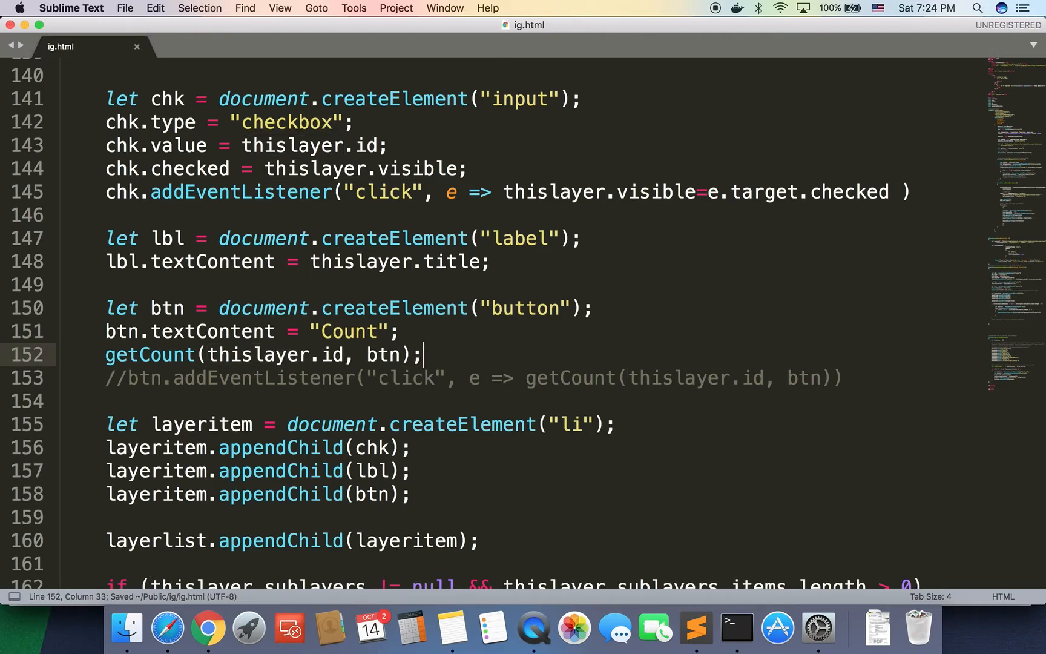
pyautogui.click(123, 8)
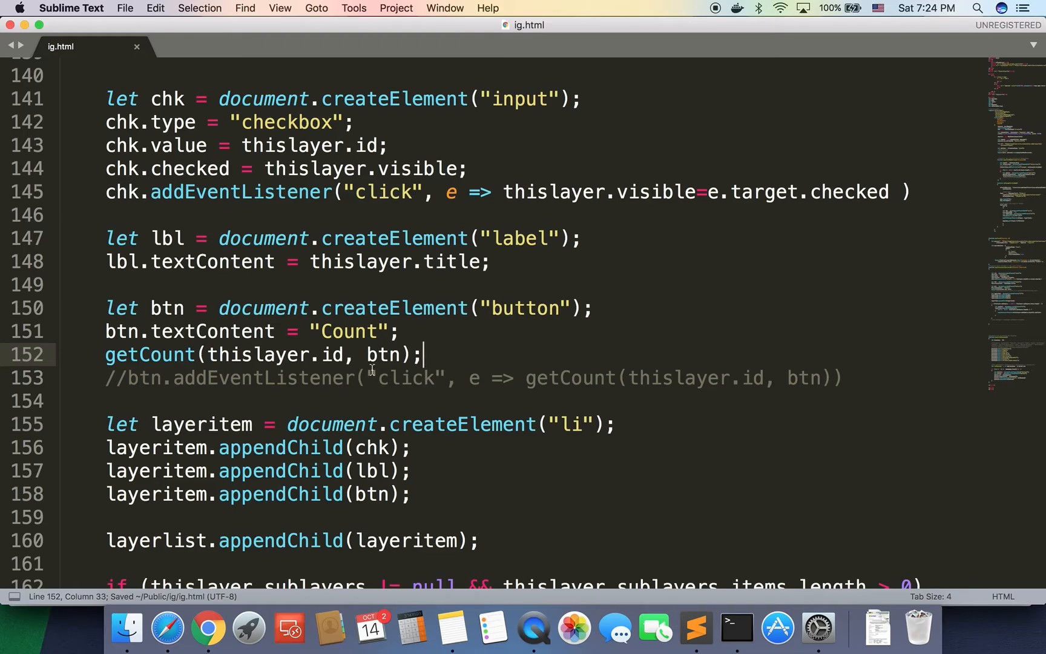
pyautogui.click(208, 627)
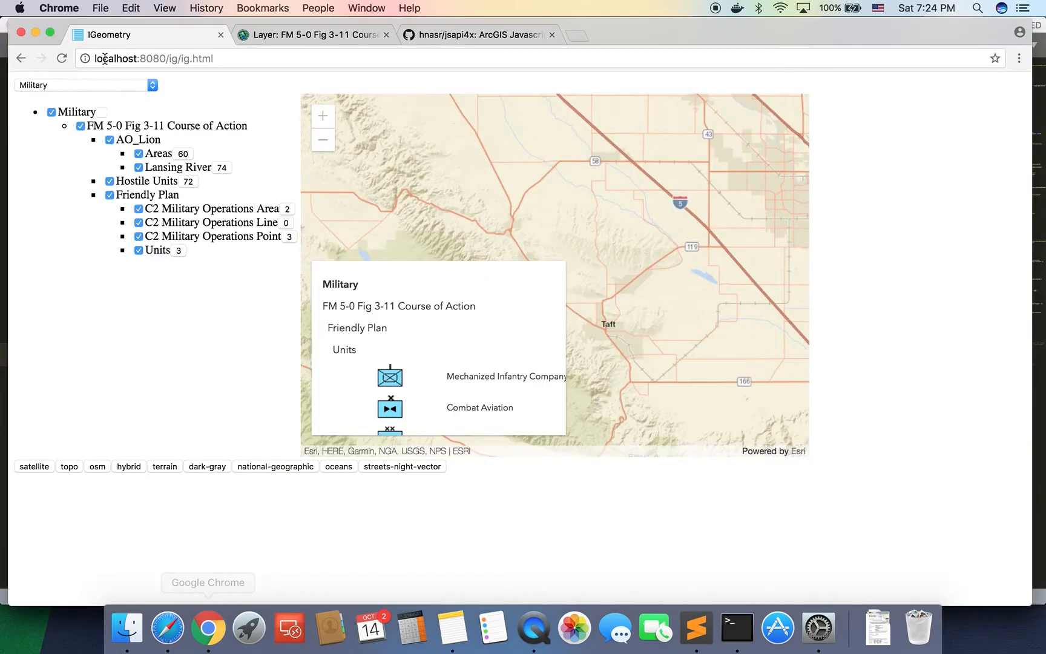
# Reload the page and load the Military service so every layer shows its count automatically
pyautogui.click(80, 85)
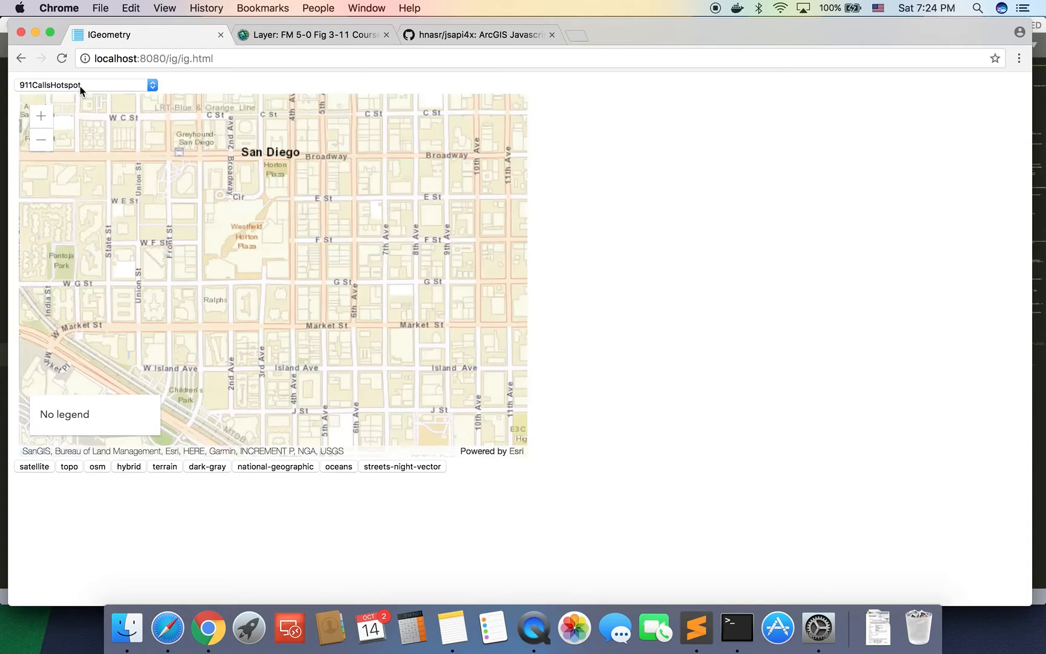
pyautogui.click(84, 85)
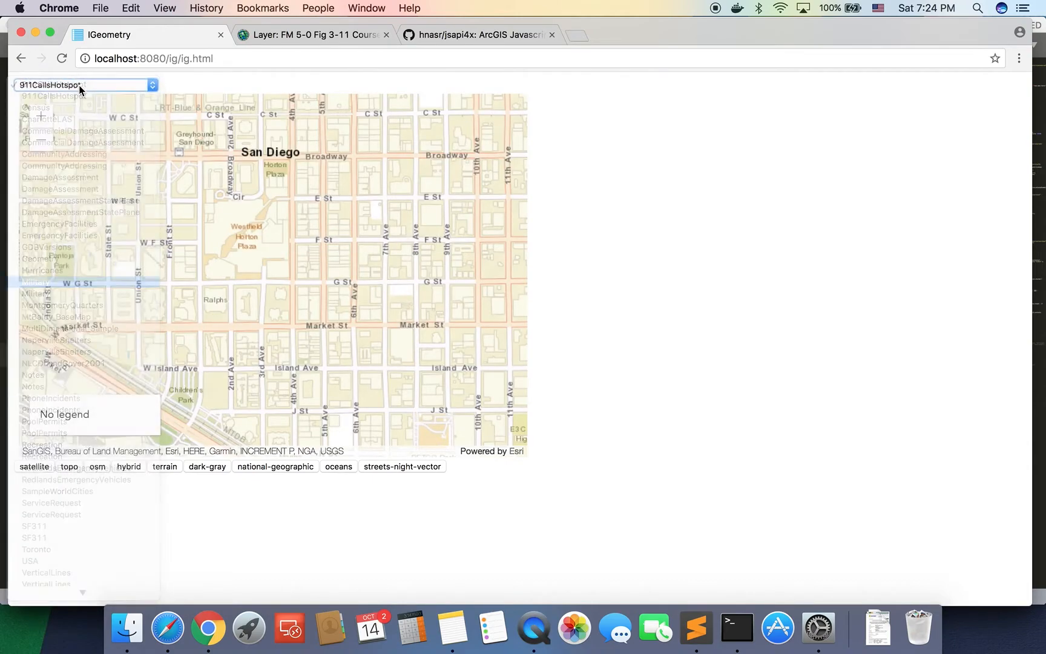
pyautogui.click(38, 282)
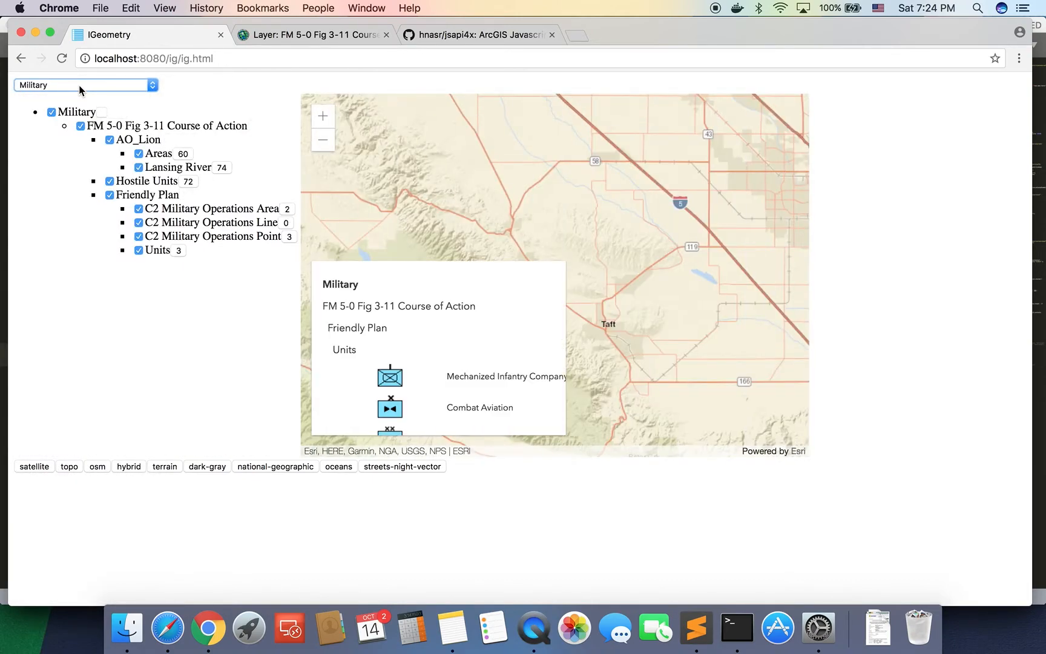